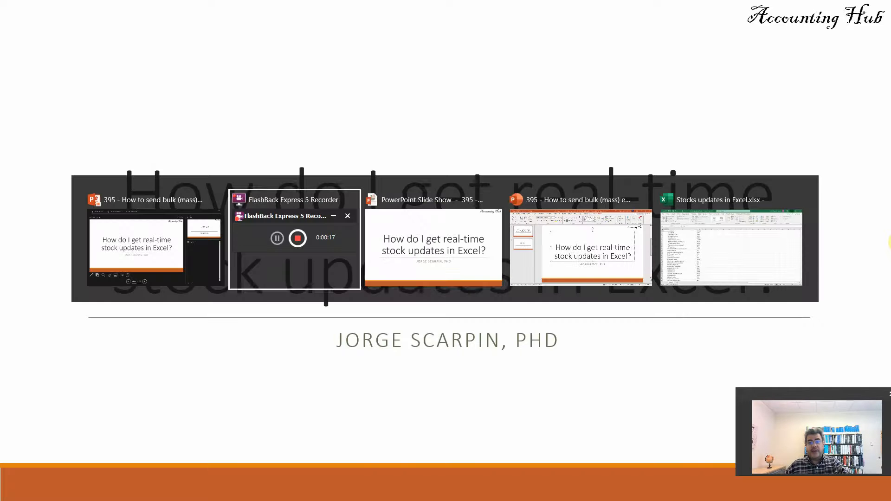
Switch from the slideshow to the Stocks updates in Excel.xlsx workbook window
click(731, 249)
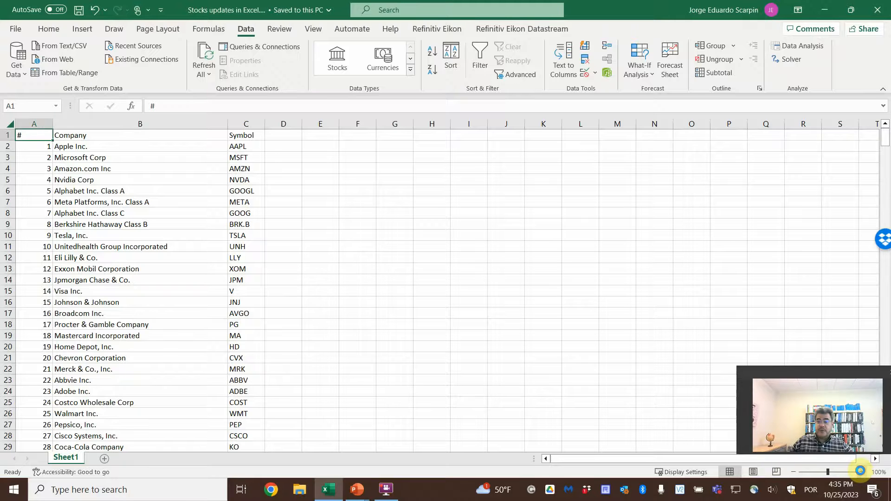
click(416, 226)
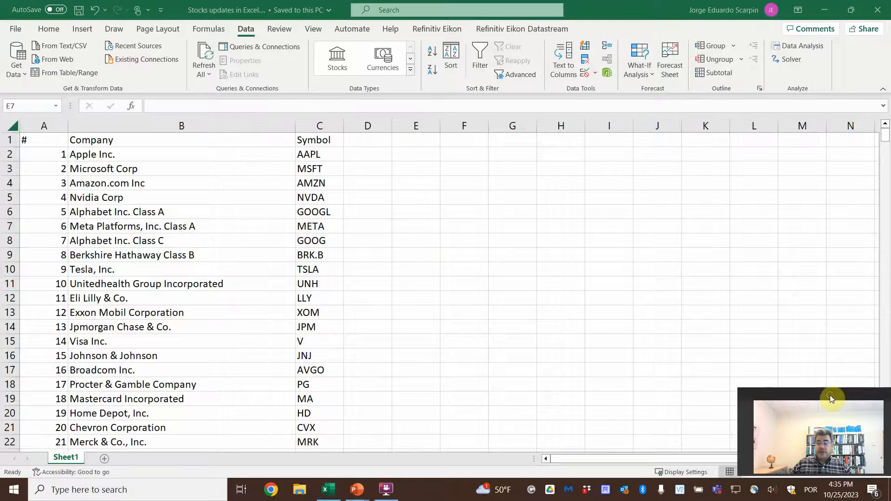
scroll(down, 3)
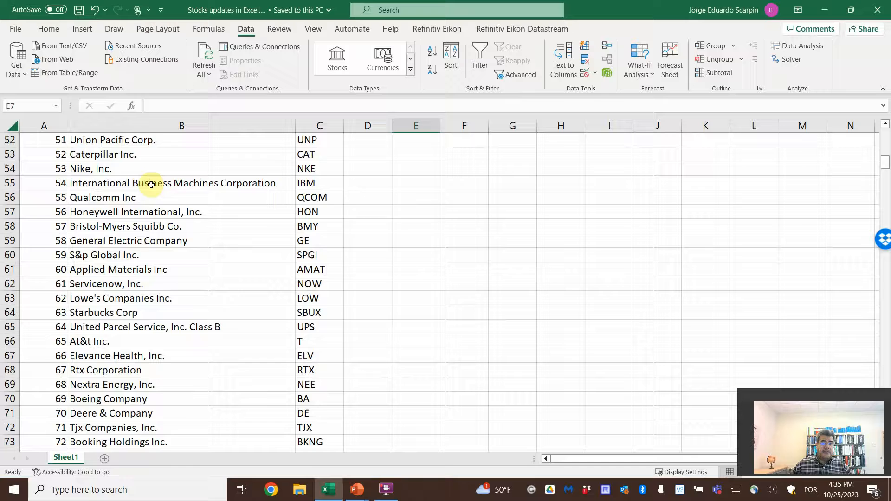
scroll(down, 3)
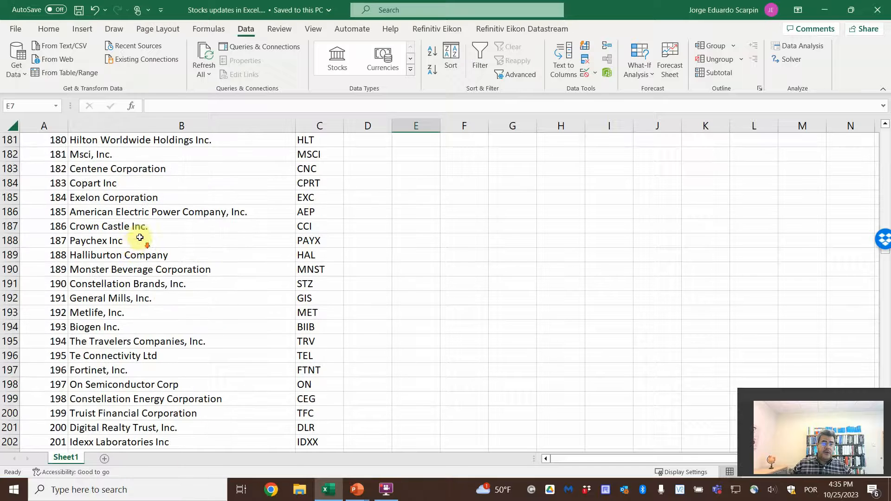
scroll(down, 3)
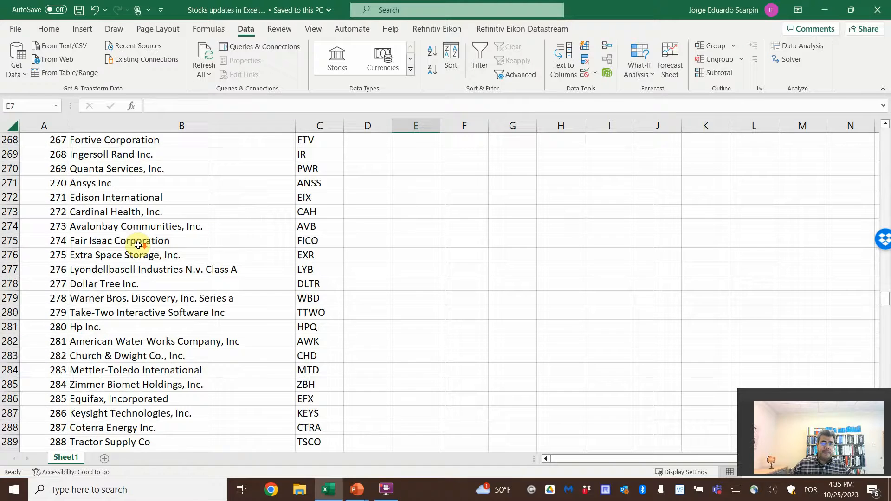
scroll(down, 3)
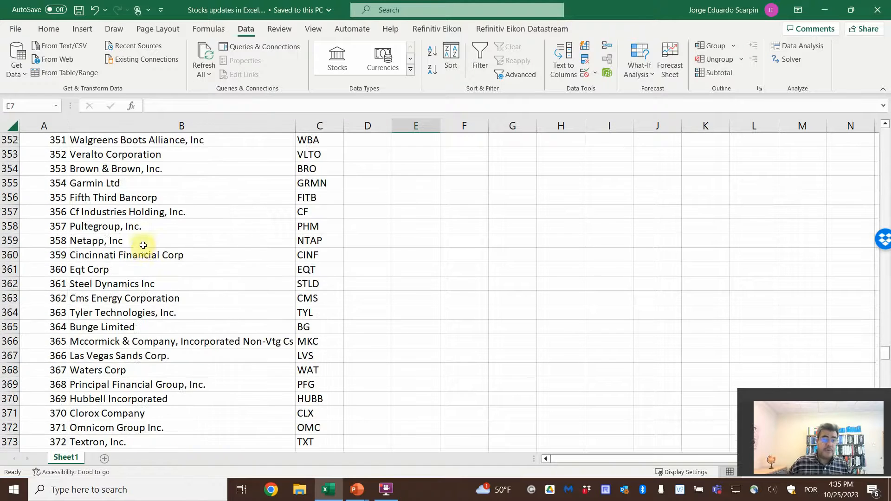
scroll(down, 3)
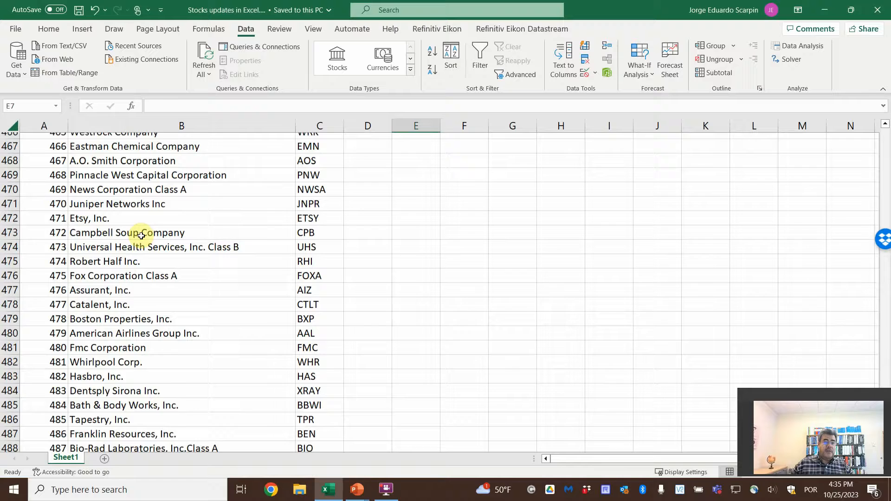
scroll(down, 3)
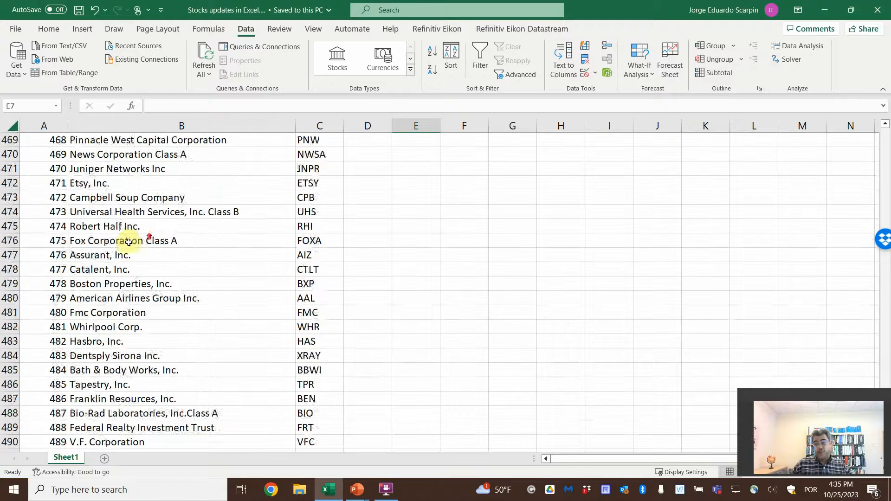
key(ctrl+Home)
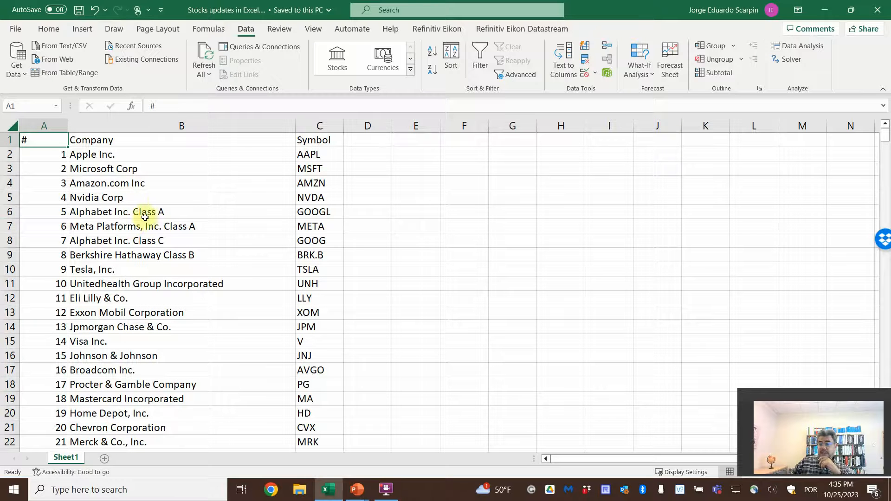
mouse_move(189, 163)
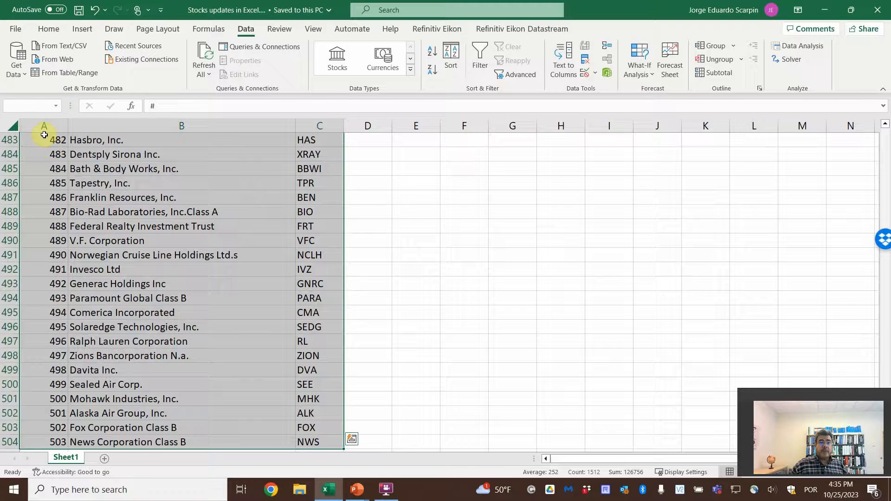
Convert the A1:C504 company and ticker list into an Excel table with headers
click(82, 29)
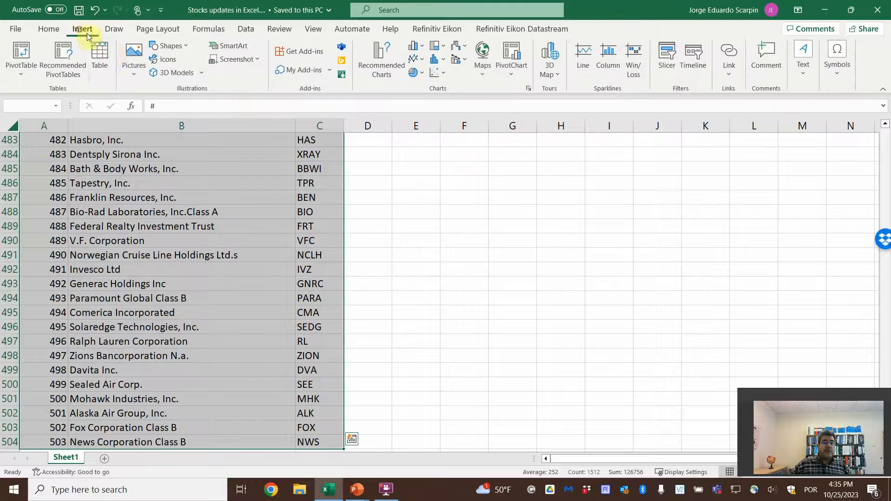
click(100, 56)
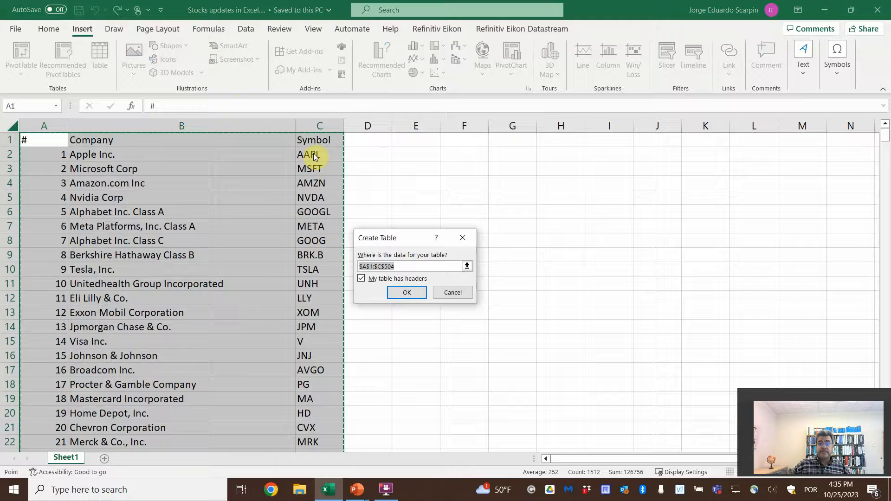
mouse_move(385, 289)
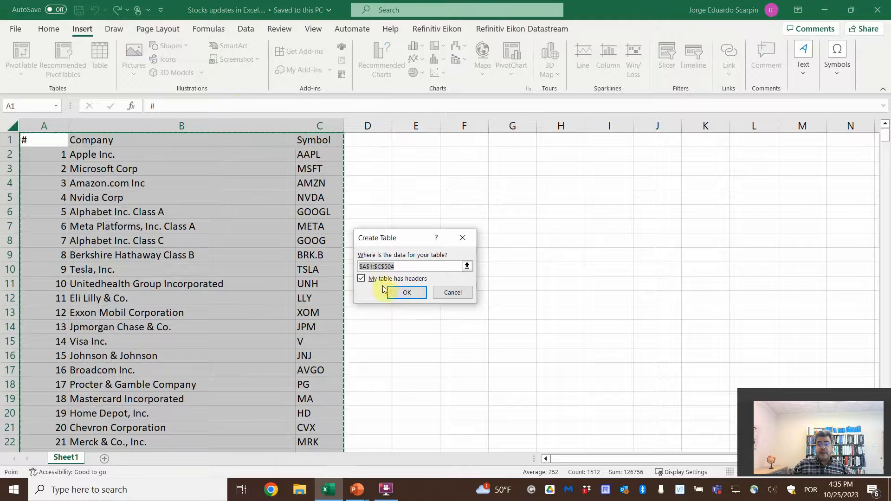
click(406, 292)
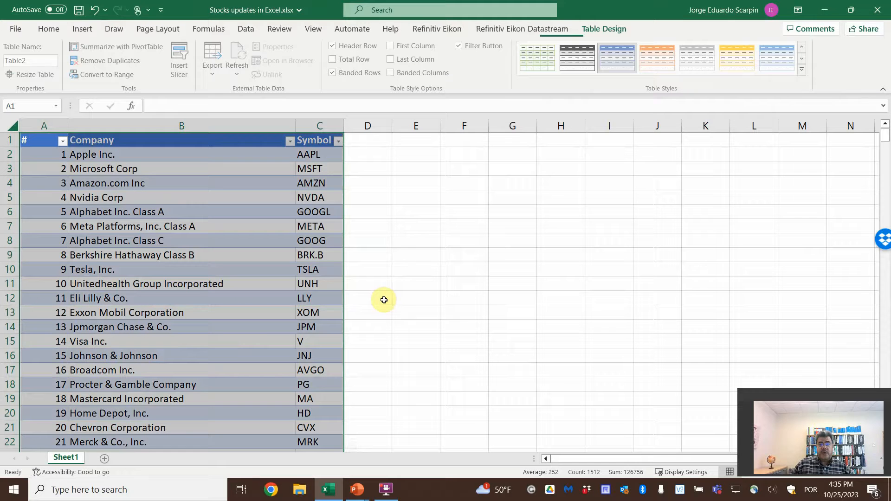
mouse_move(325, 275)
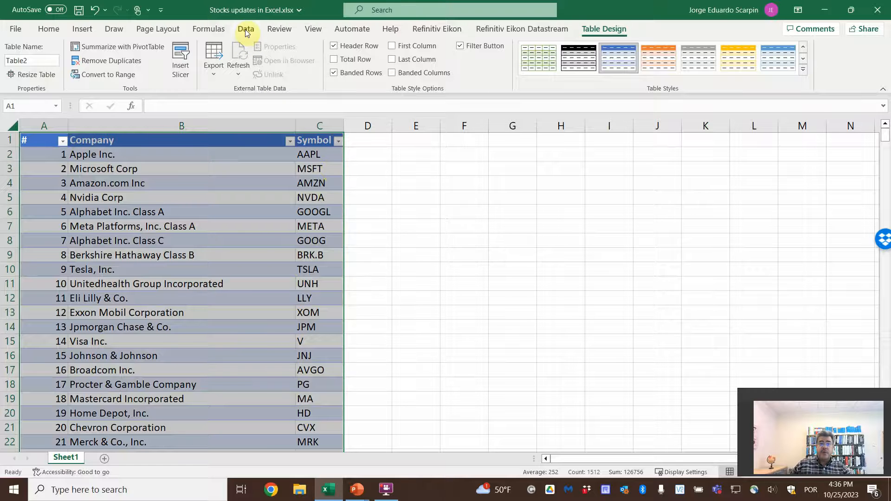
Run the Stocks data-type conversion from the Data ribbon on the ticker table
click(245, 29)
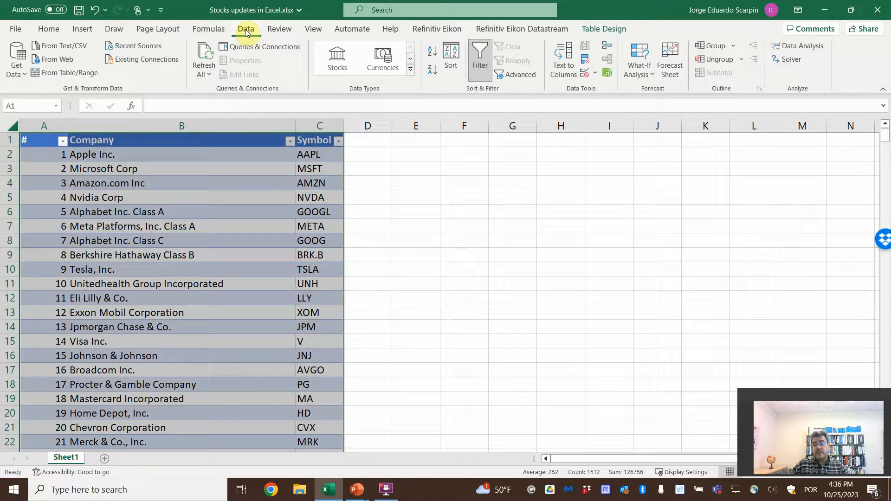
mouse_move(336, 58)
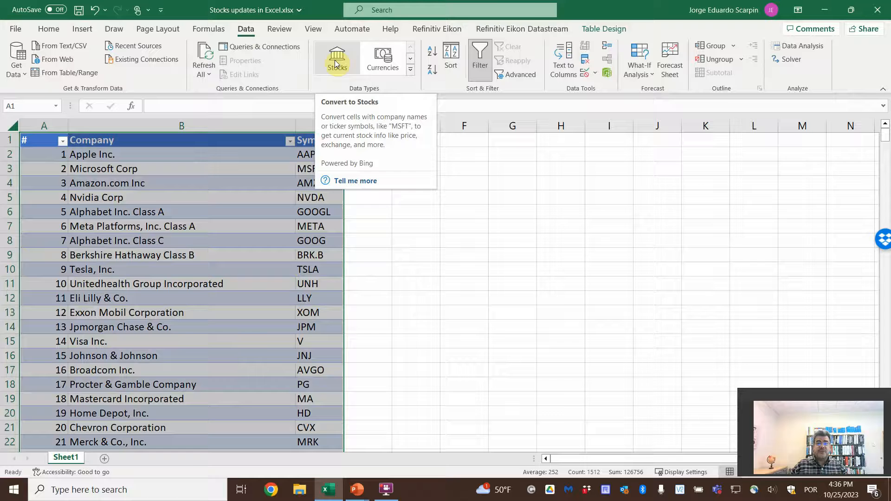
click(336, 57)
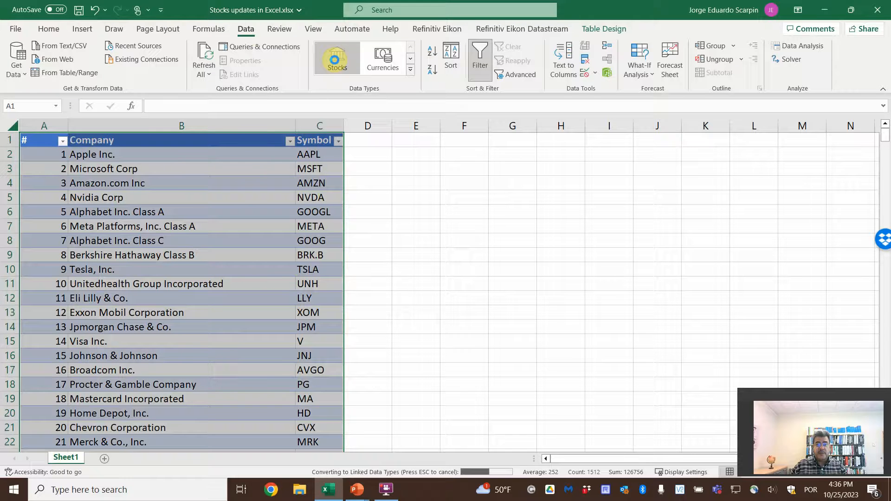
click(336, 58)
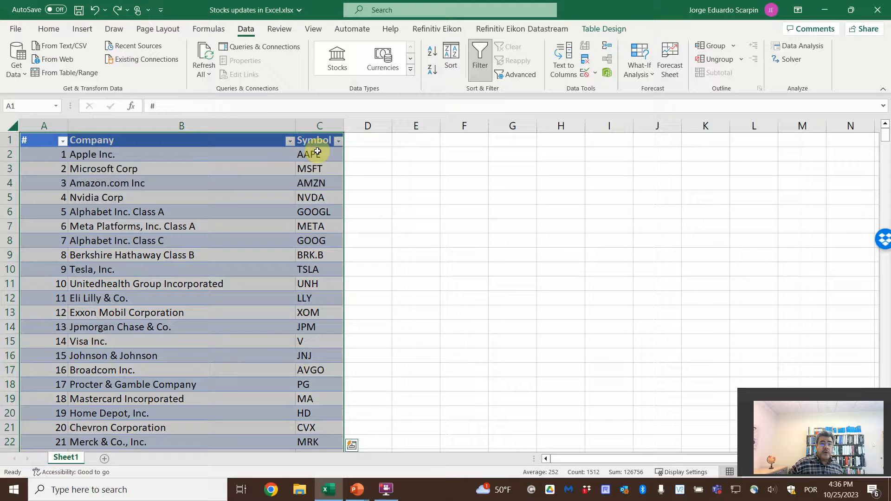
Convert the selected Symbol column into linked Stocks records such as APPLE INC. (XNAS:AAPL)
click(91, 140)
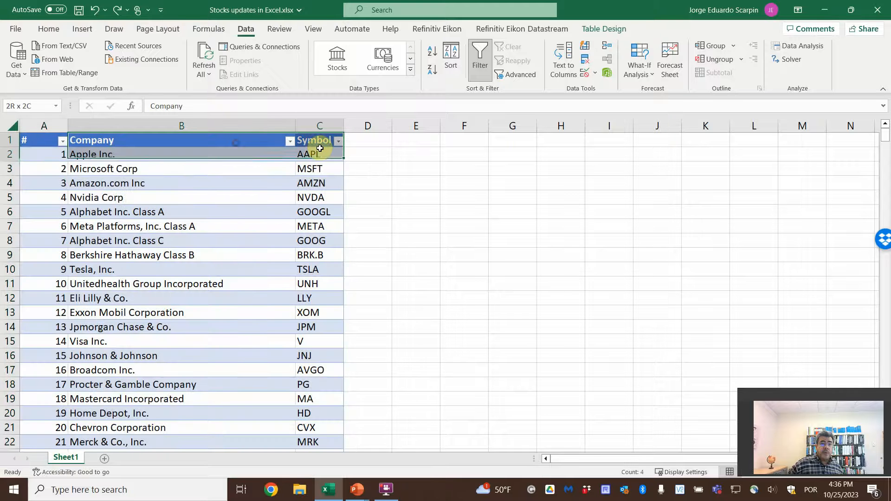
click(315, 140)
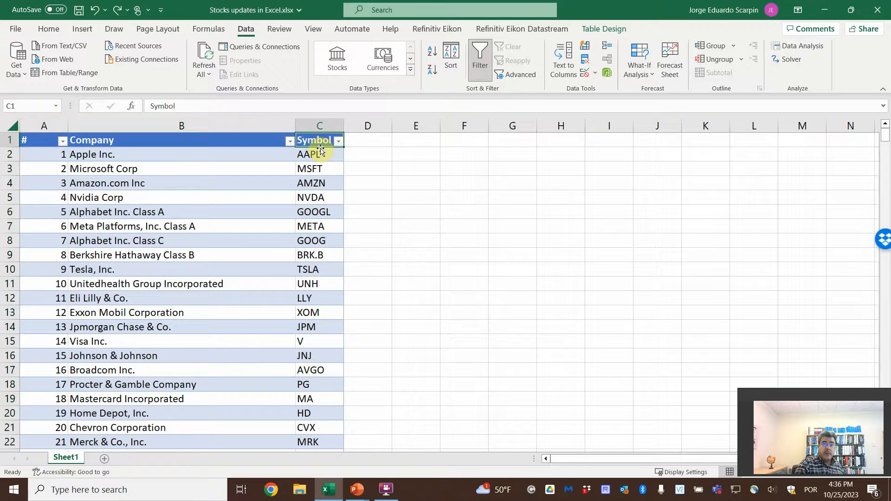
scroll(down, 3)
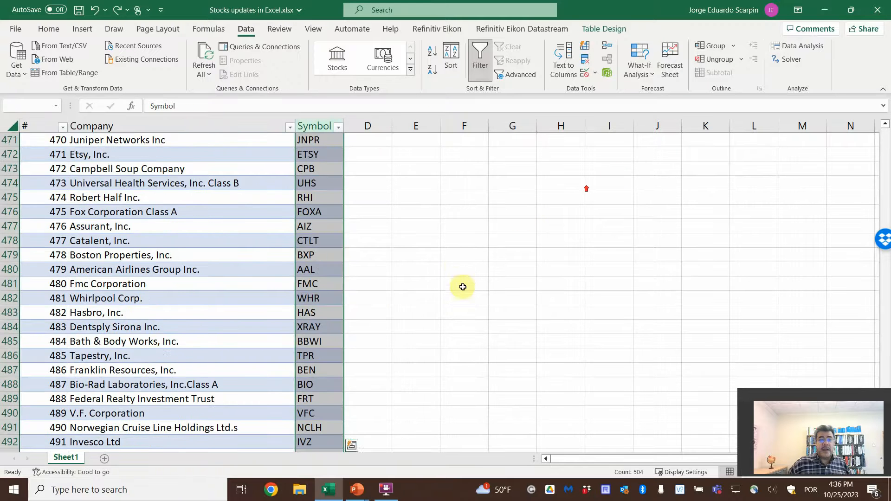
scroll(up, 3)
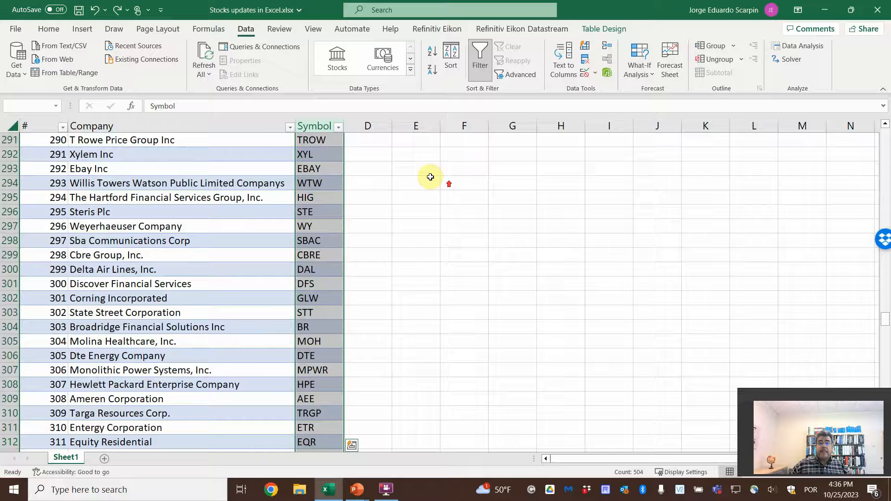
scroll(up, 3)
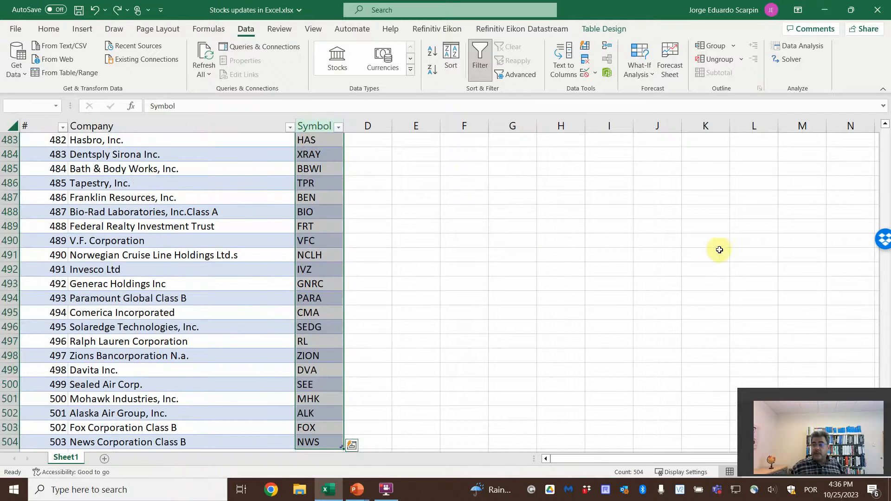
scroll(up, 3)
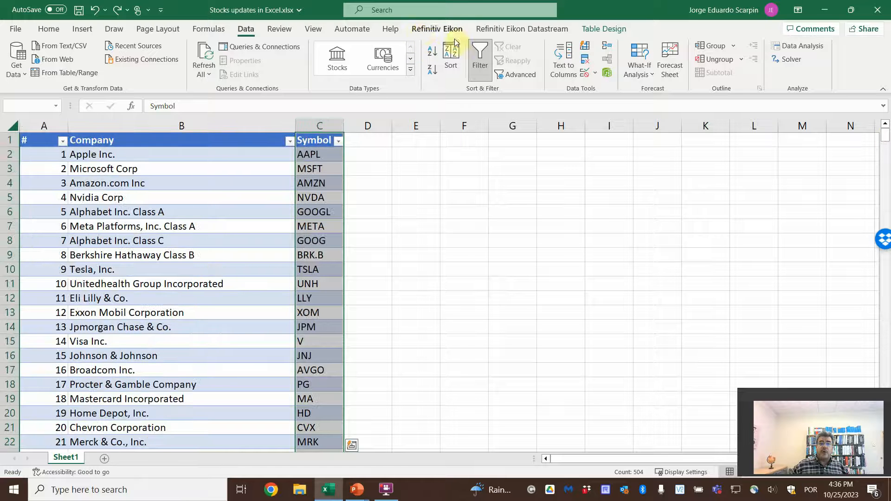
click(336, 58)
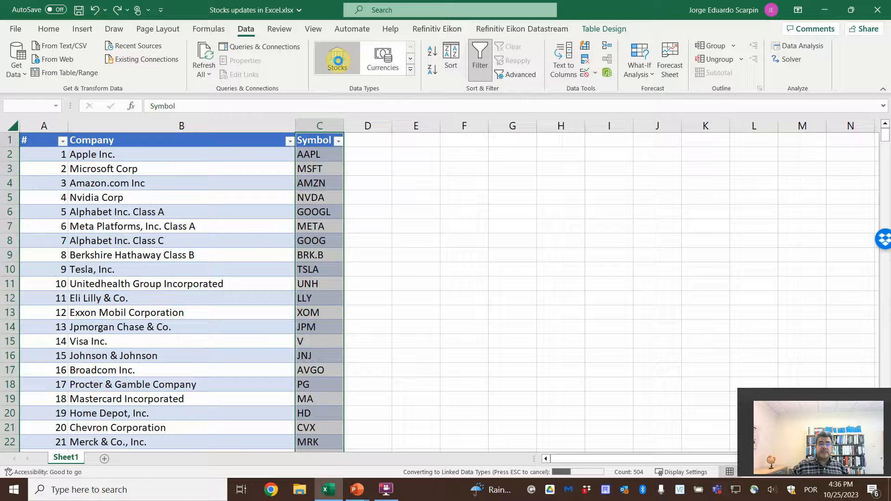
click(336, 58)
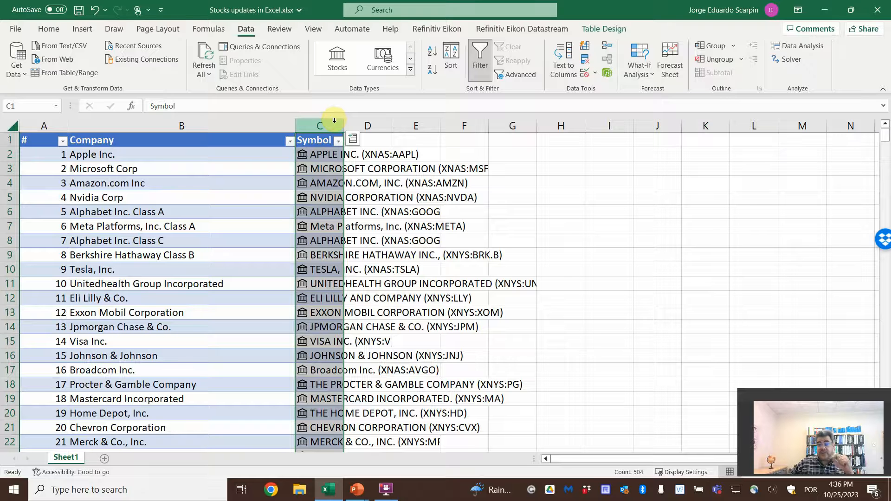
mouse_move(233, 166)
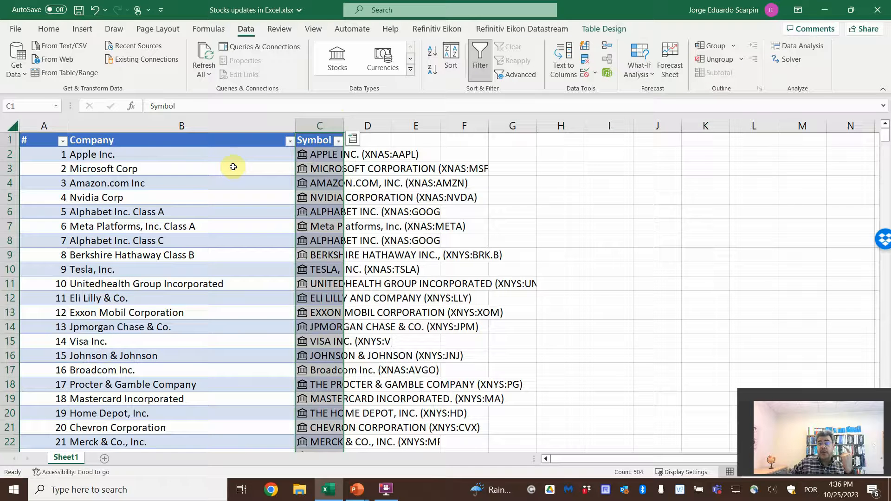
mouse_move(262, 232)
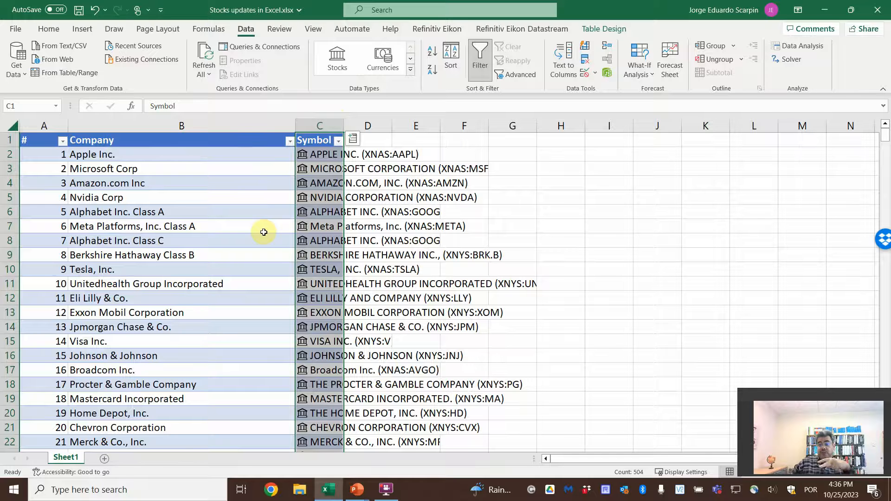
mouse_move(253, 219)
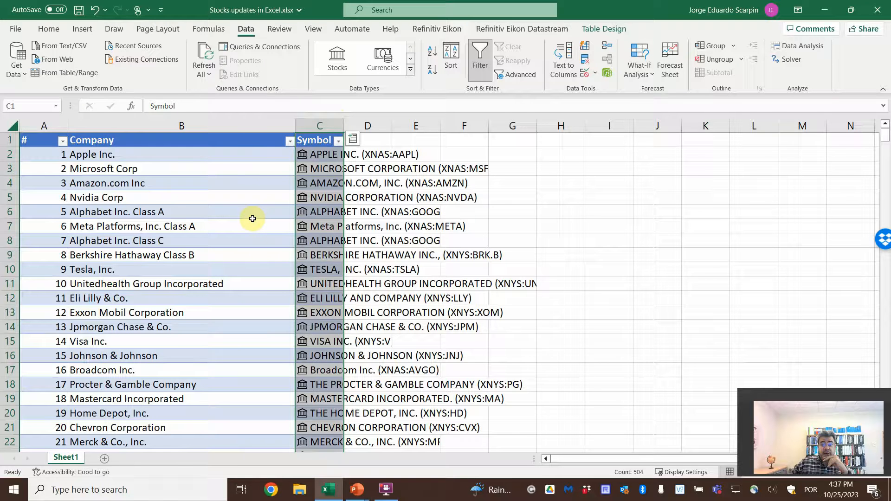
mouse_move(302, 274)
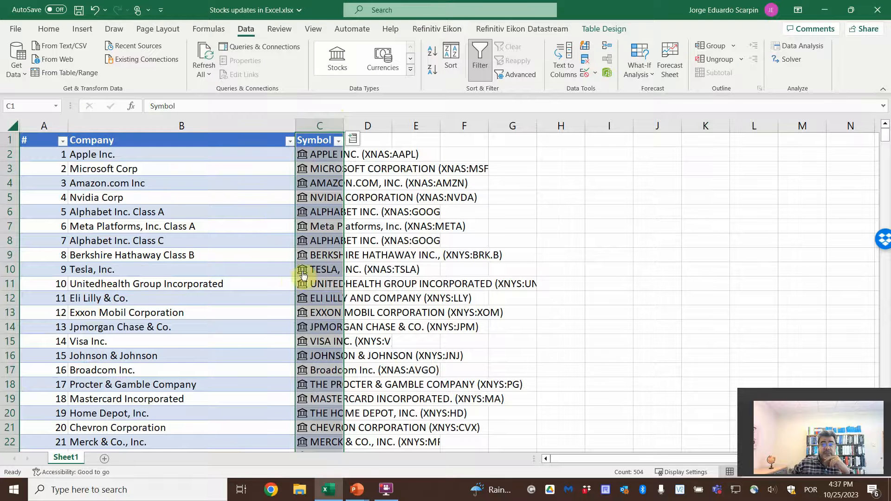
Autofit column C and scroll past company 80 to check the full linked names and tickers
scroll(down, 3)
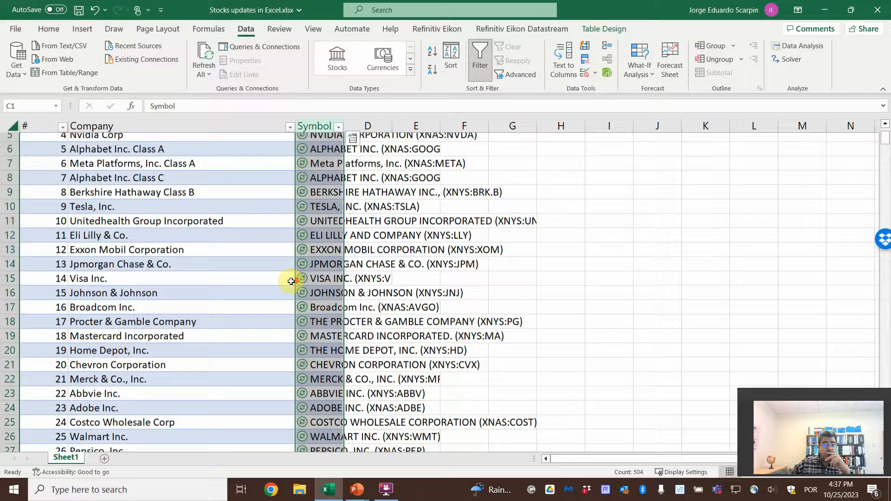
scroll(up, 3)
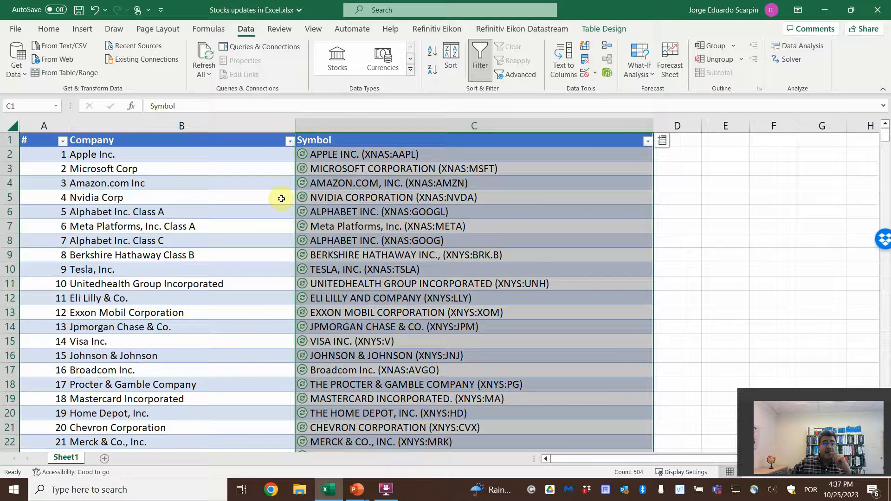
mouse_move(351, 277)
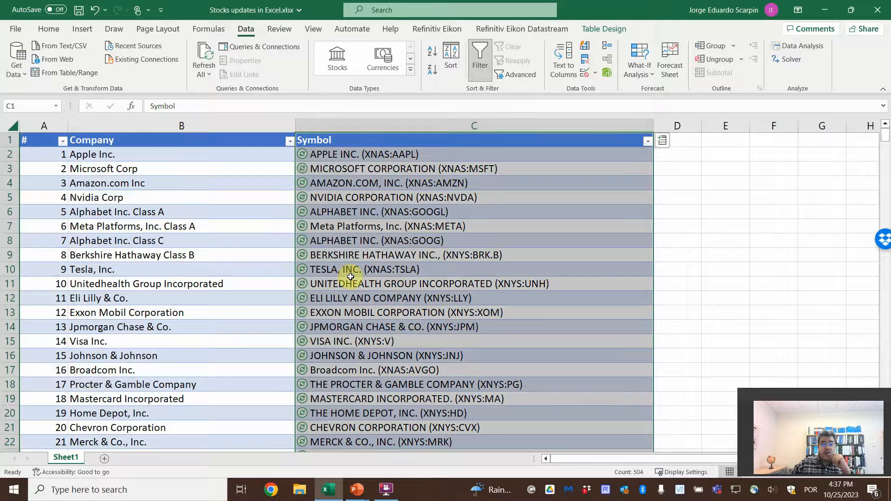
click(314, 140)
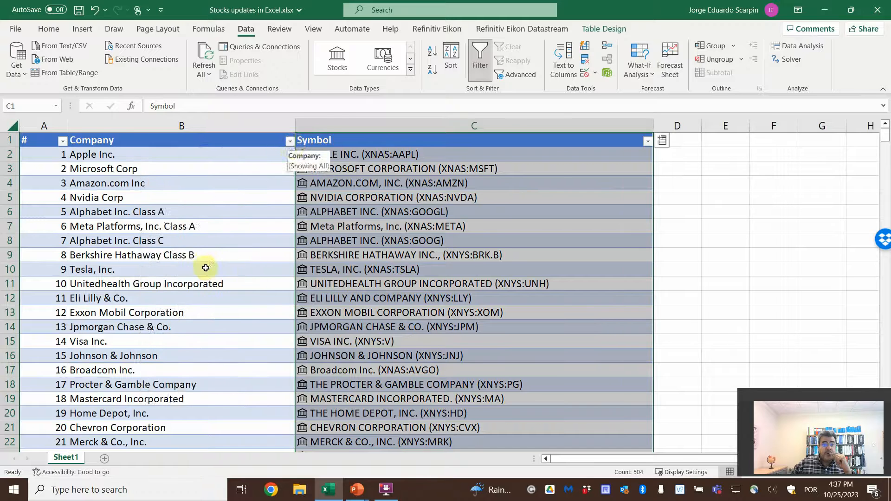
scroll(down, 3)
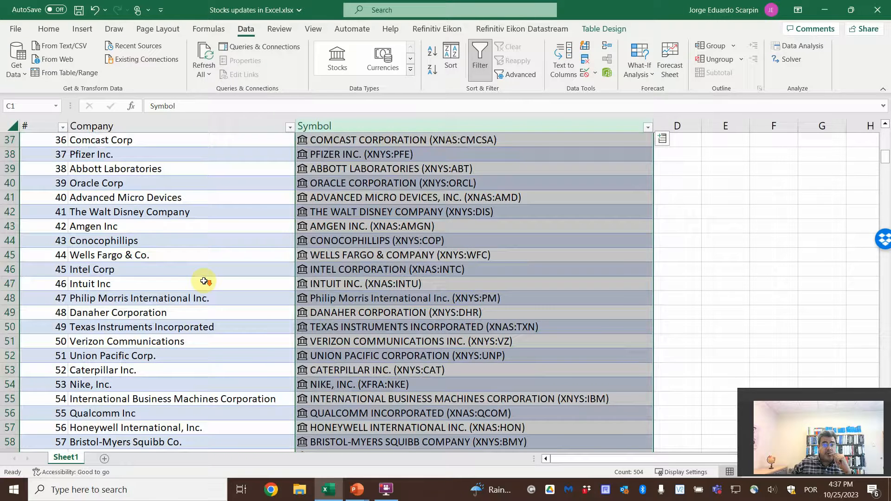
scroll(down, 3)
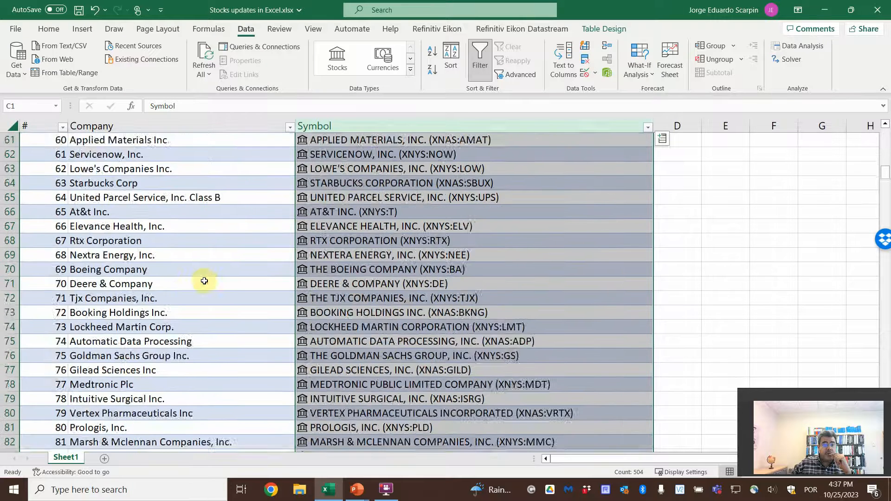
scroll(up, 3)
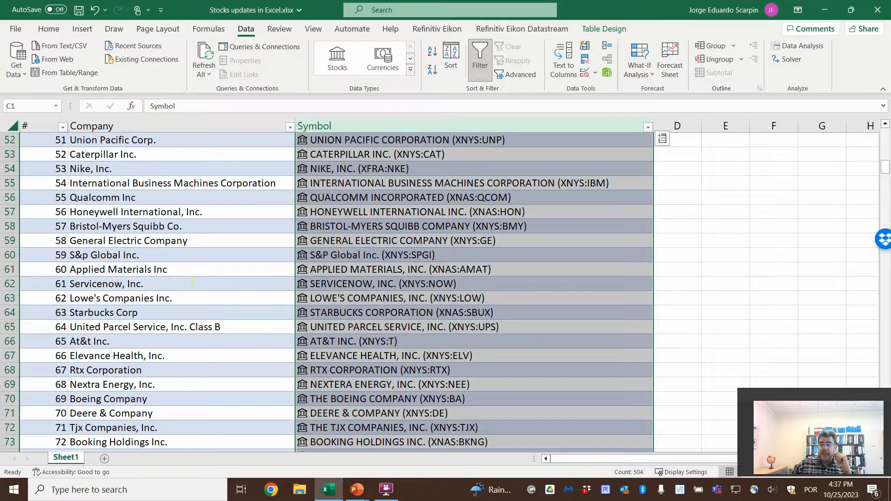
scroll(up, 3)
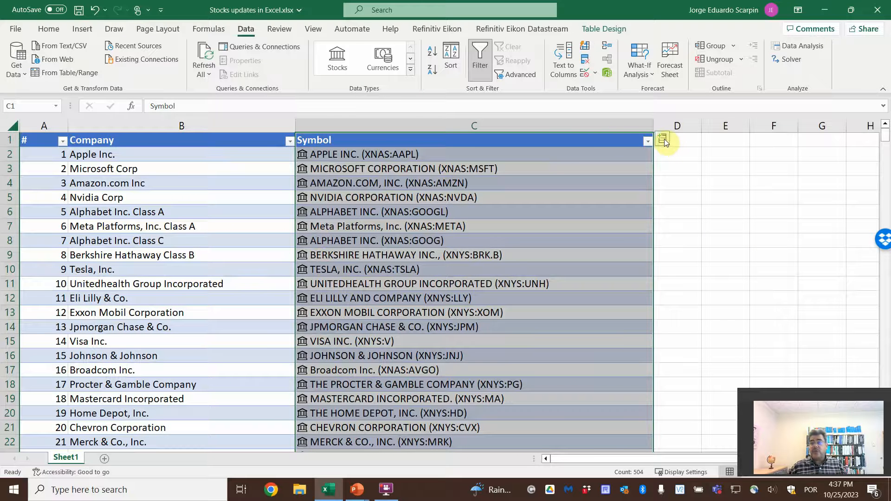
mouse_move(664, 140)
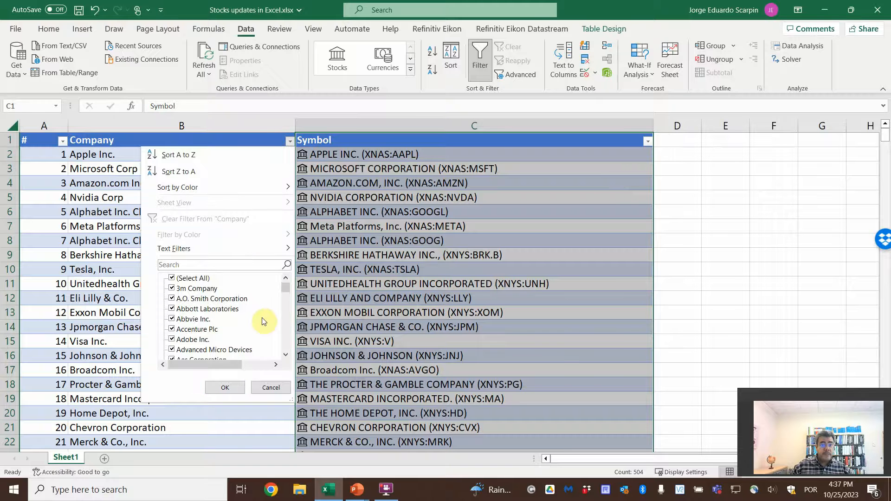
Scroll through the Company filter's alphabetical checklist of company names
scroll(down, 3)
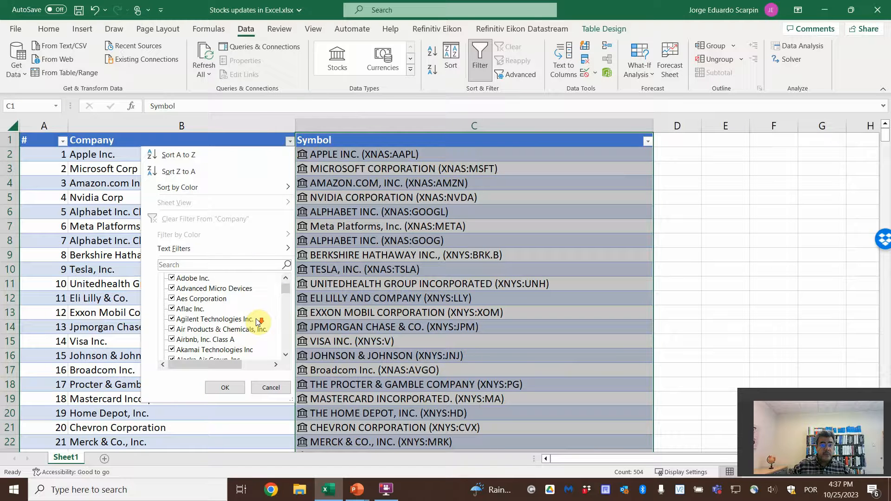
scroll(down, 3)
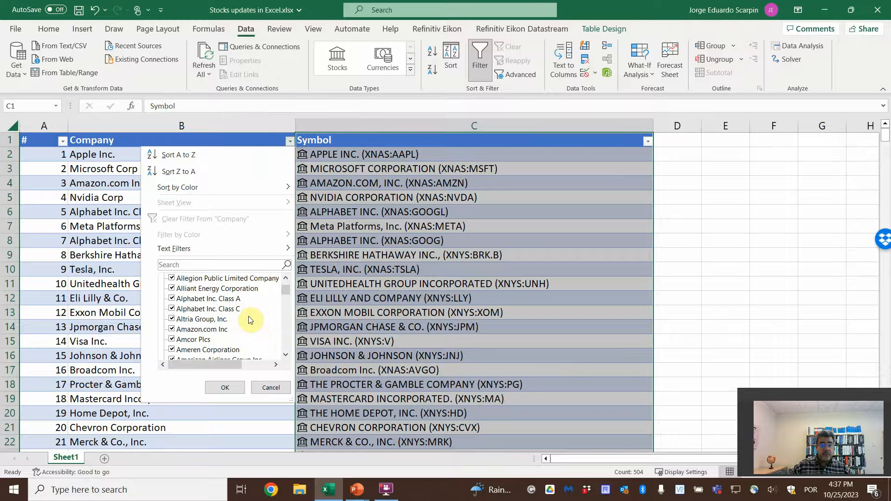
scroll(up, 3)
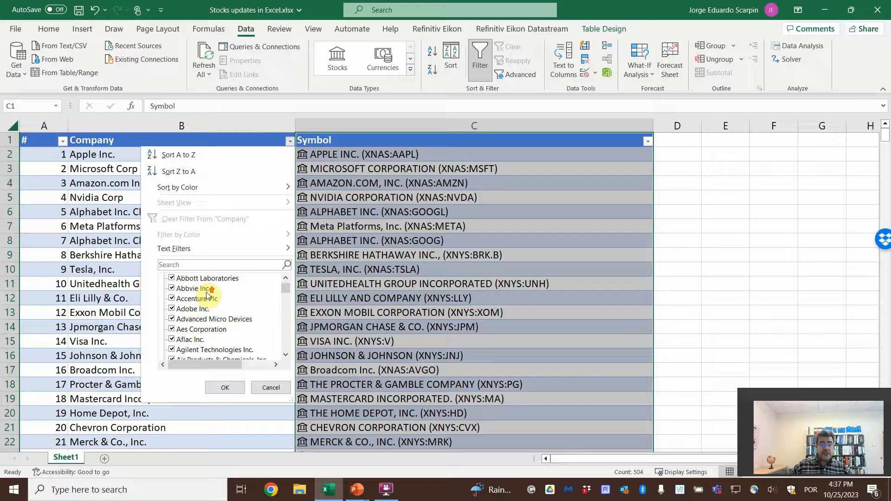
scroll(up, 3)
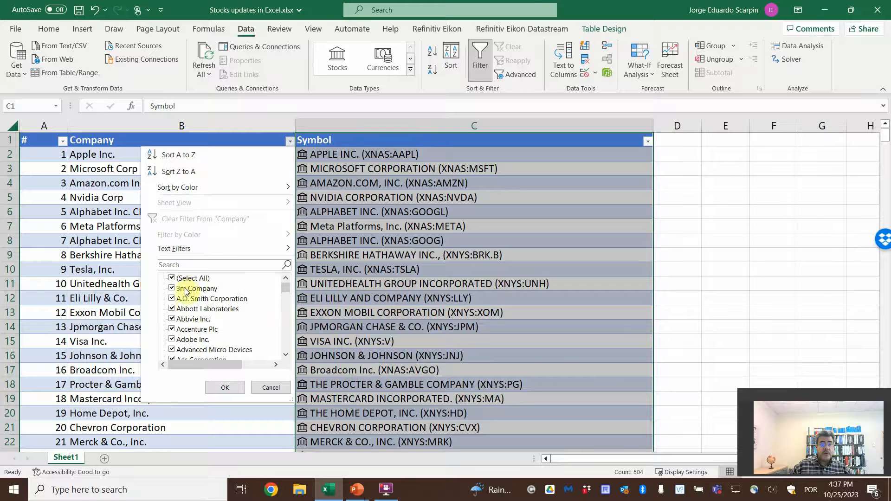
Filter Company to Alphabet Inc. Class A and Class C, then clear the filter to show all 503 rows
click(171, 278)
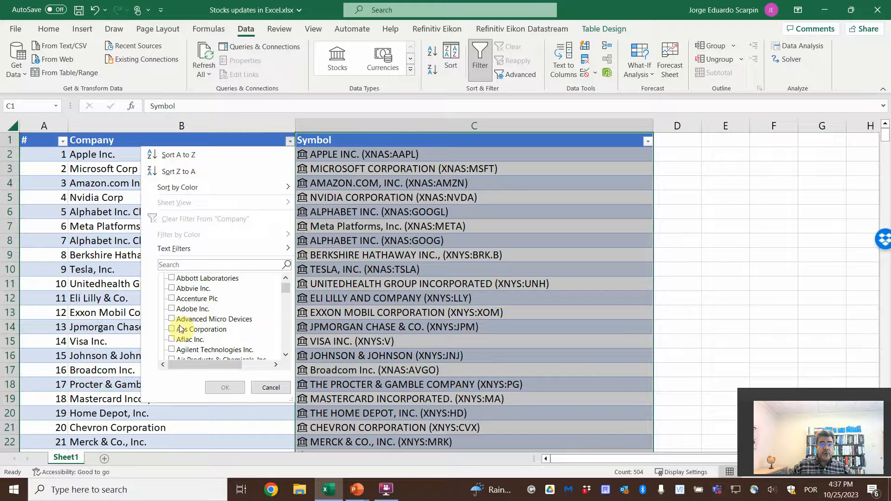
scroll(down, 3)
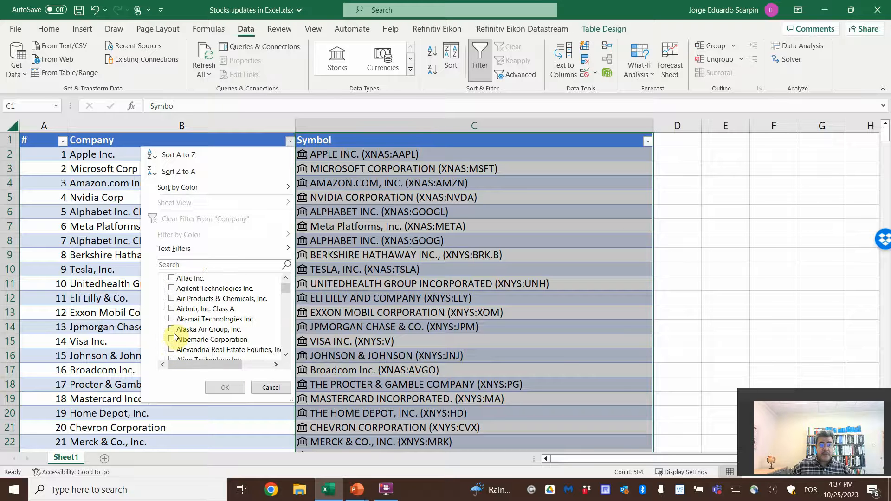
click(171, 329)
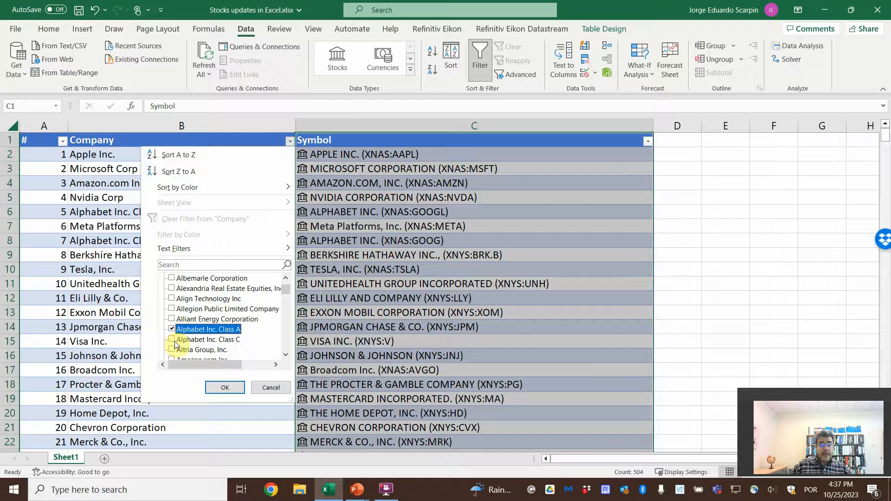
click(225, 387)
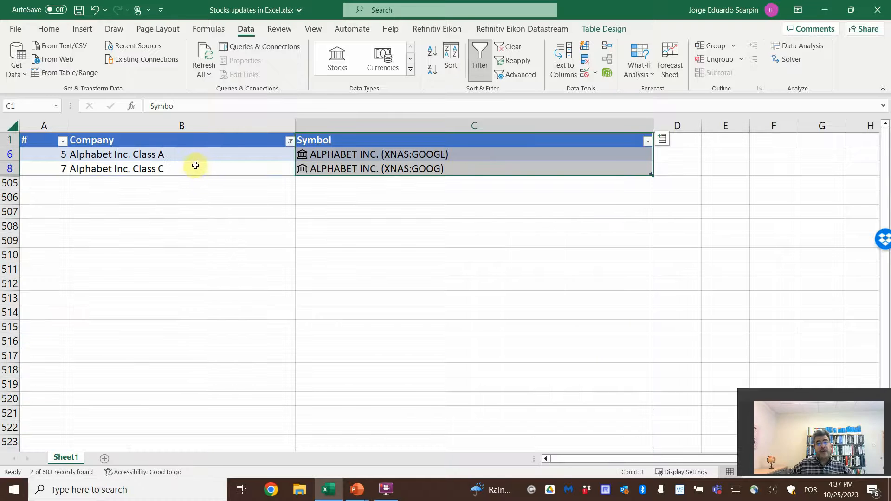
mouse_move(169, 174)
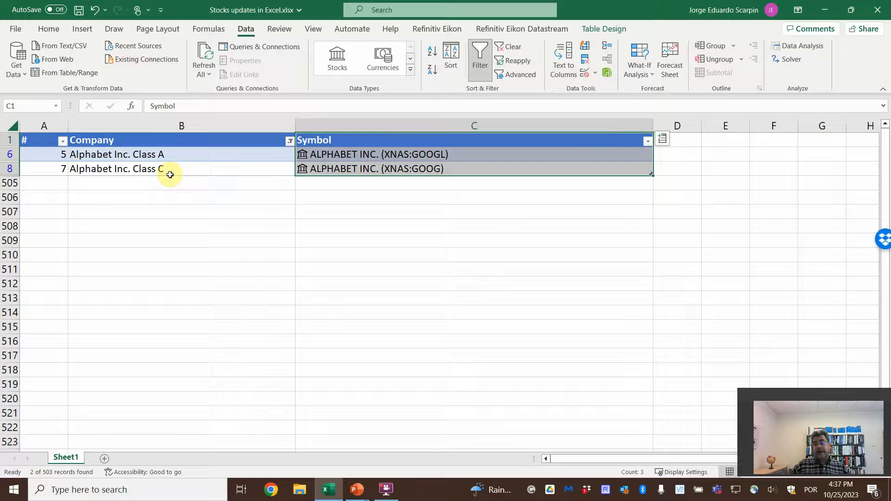
mouse_move(176, 179)
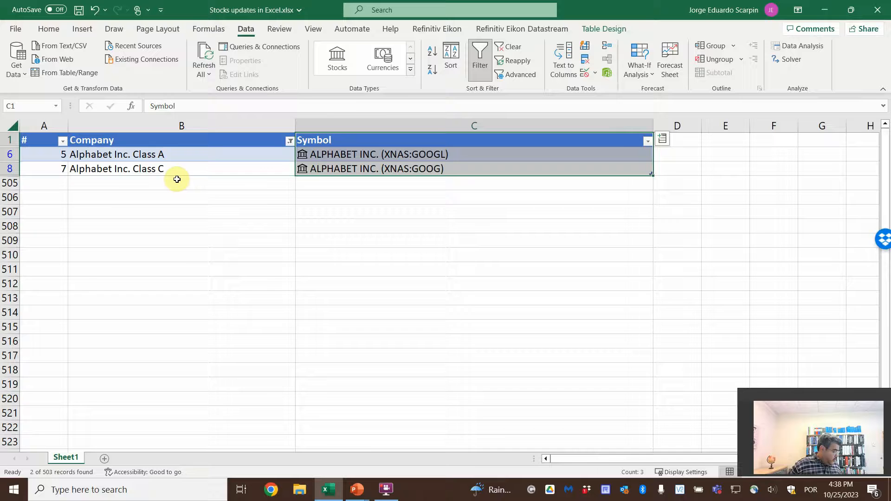
click(511, 47)
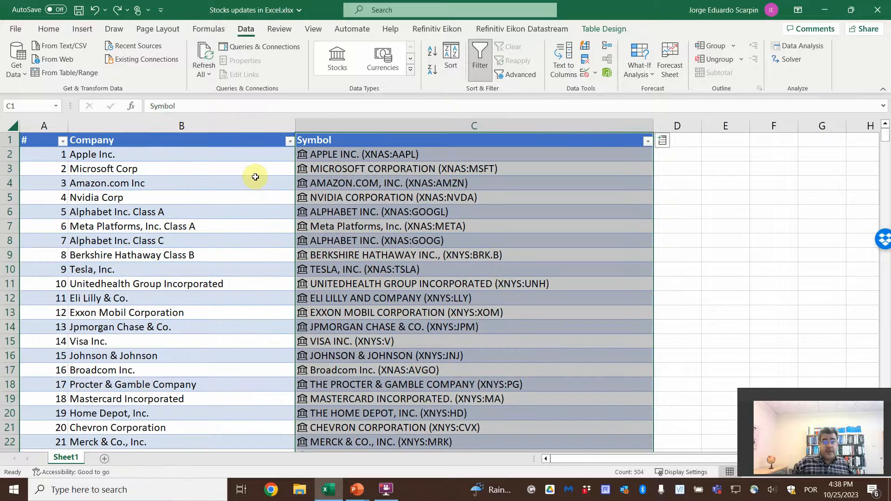
mouse_move(364, 154)
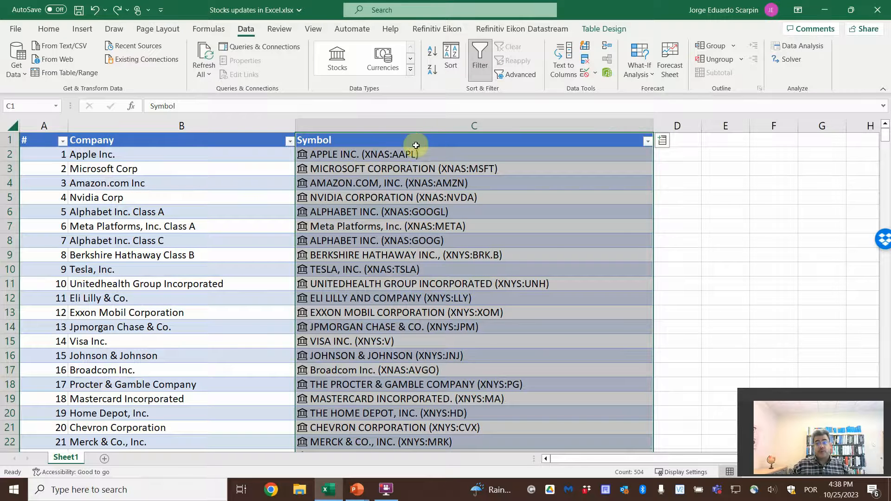
Add a Price column from the linked Symbol field list, e.g. Apple at $171.10
click(663, 141)
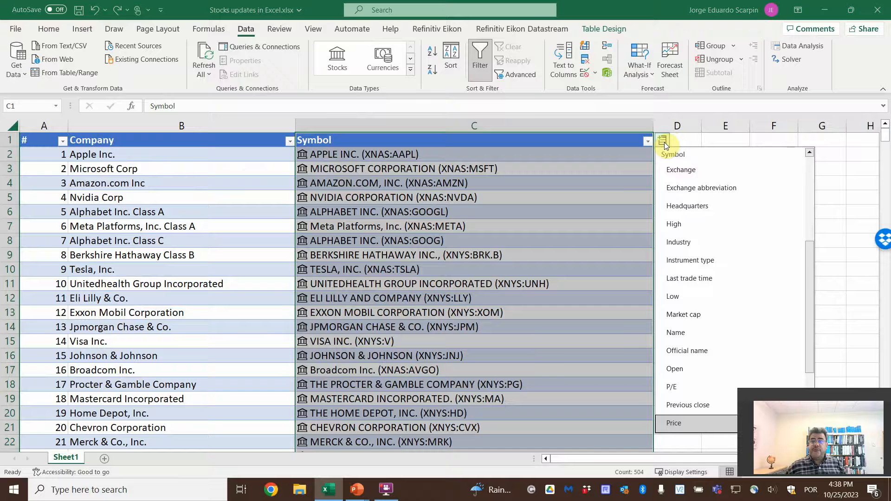
mouse_move(702, 187)
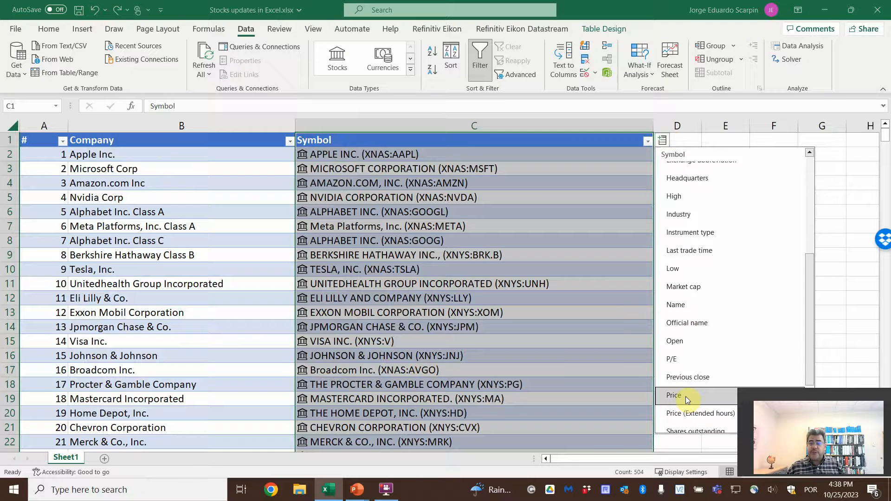
click(673, 396)
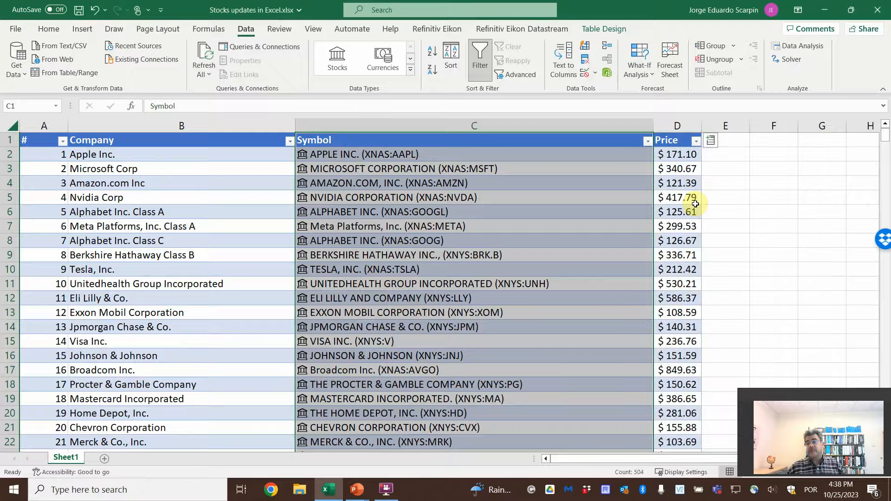
mouse_move(646, 164)
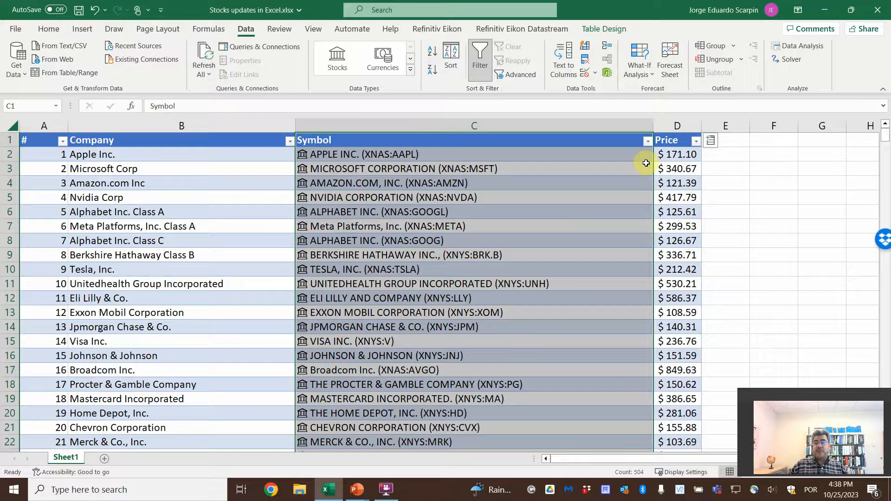
click(710, 140)
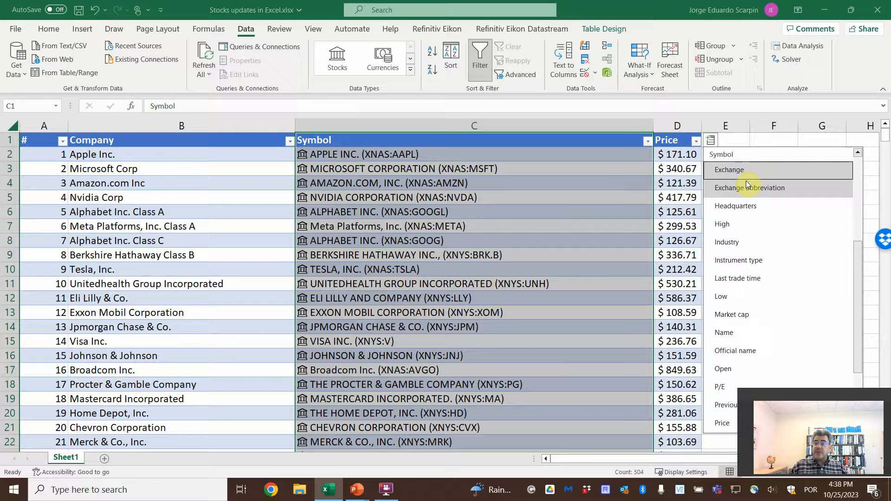
click(726, 241)
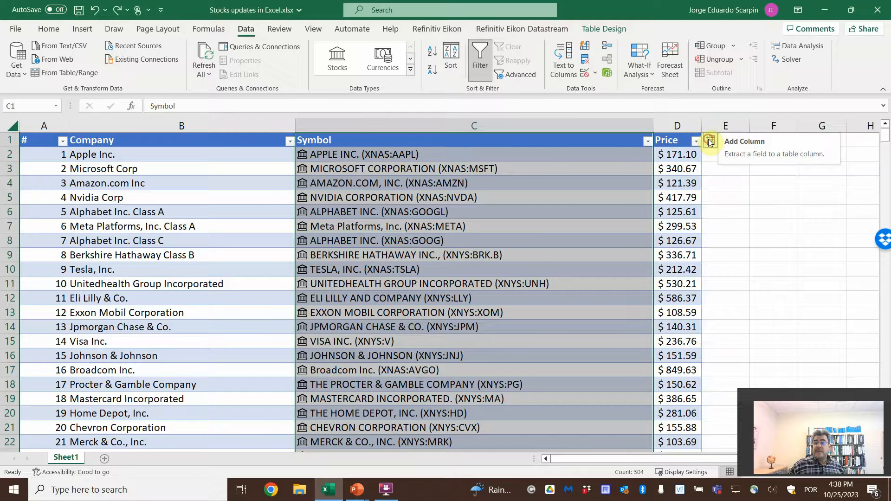
Add Change, Change (%), Employees and Headquarters columns from the stock field list
click(709, 140)
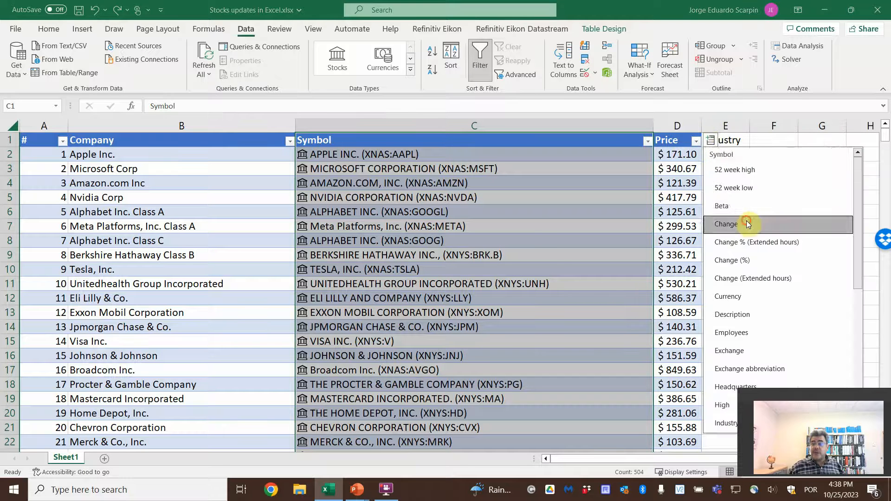
click(726, 223)
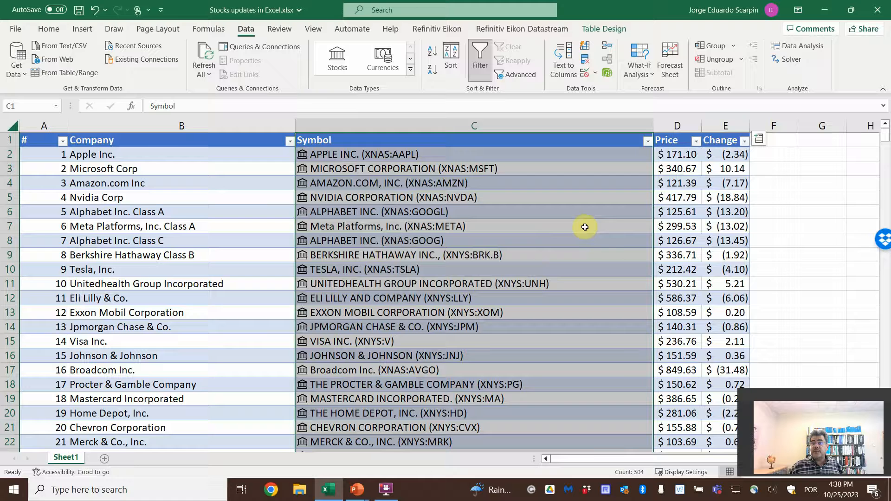
click(758, 140)
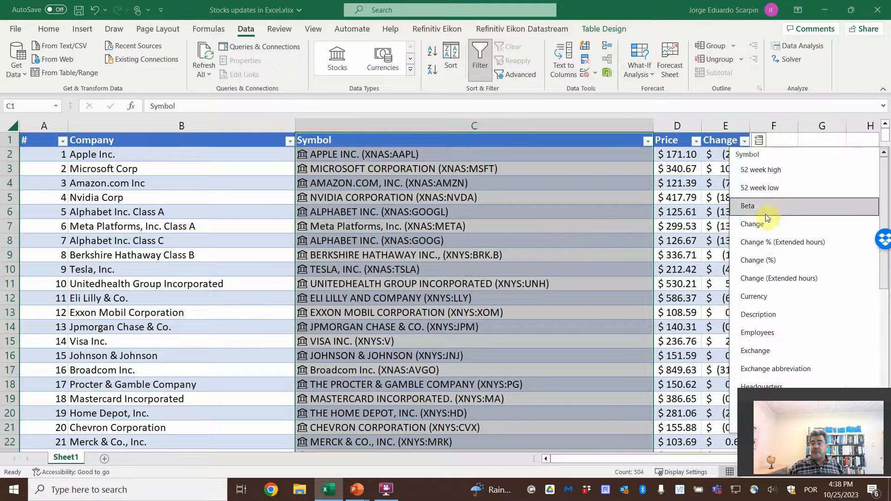
click(758, 260)
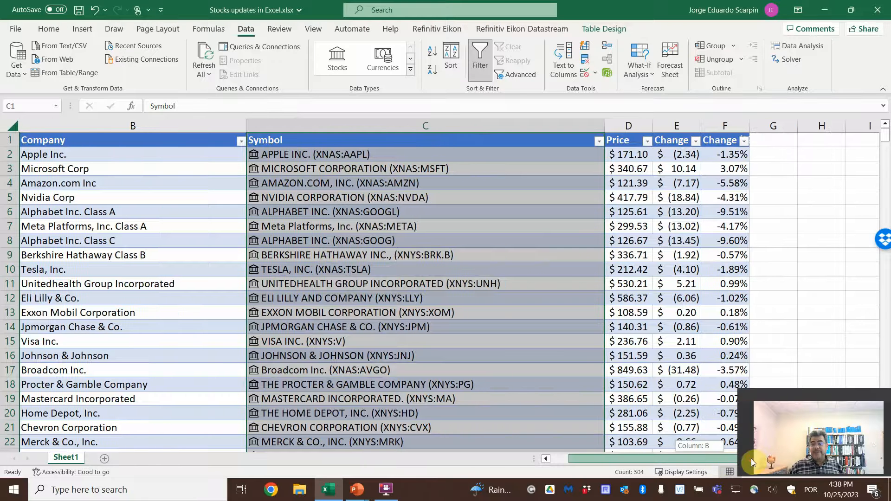
click(759, 140)
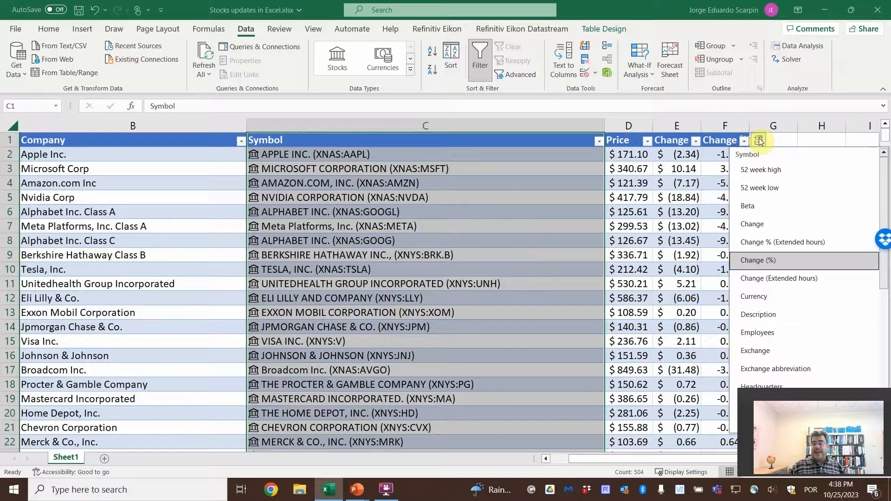
mouse_move(787, 333)
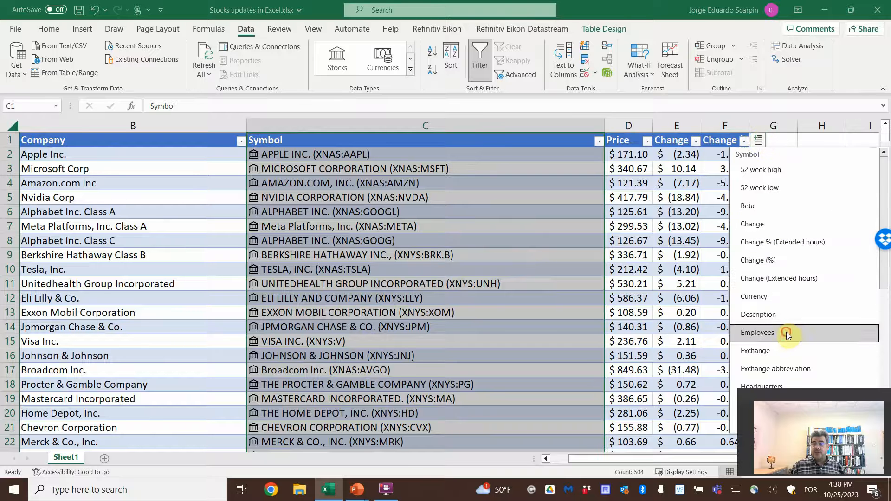
click(758, 333)
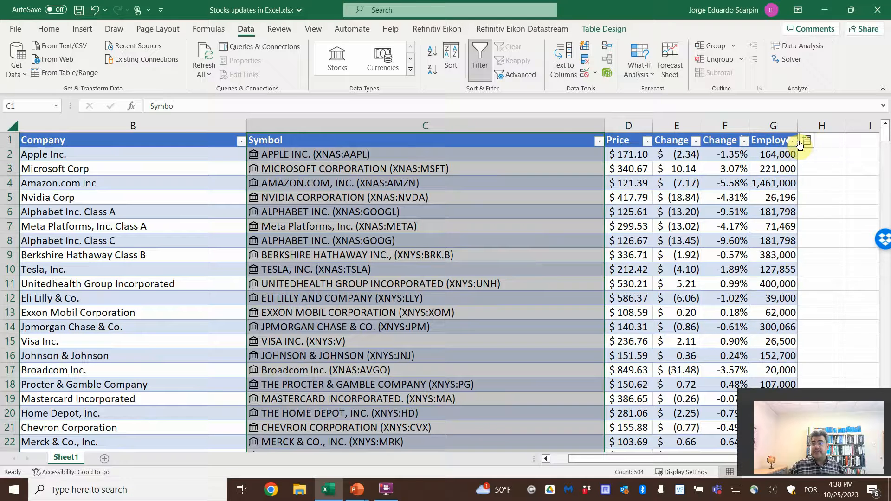
click(806, 140)
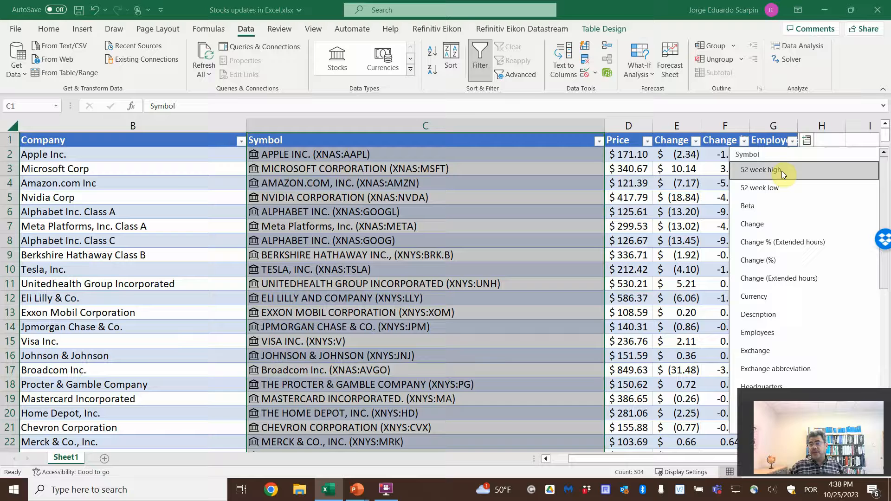
mouse_move(761, 207)
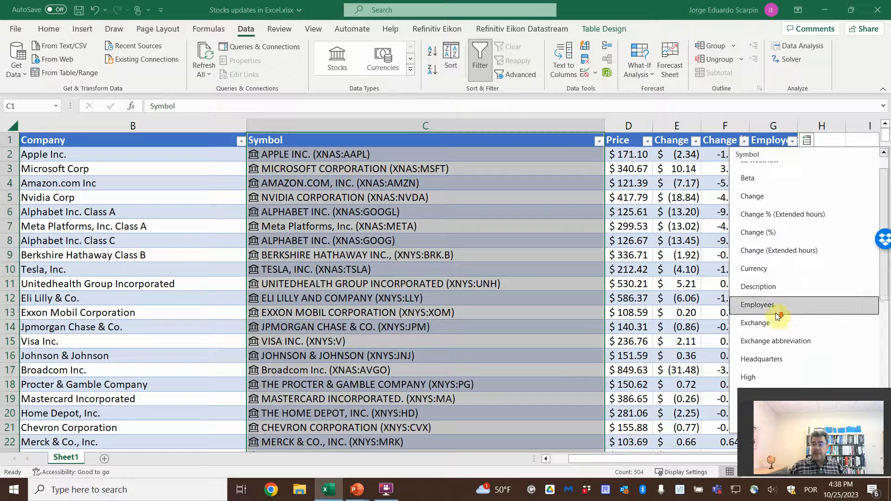
click(757, 304)
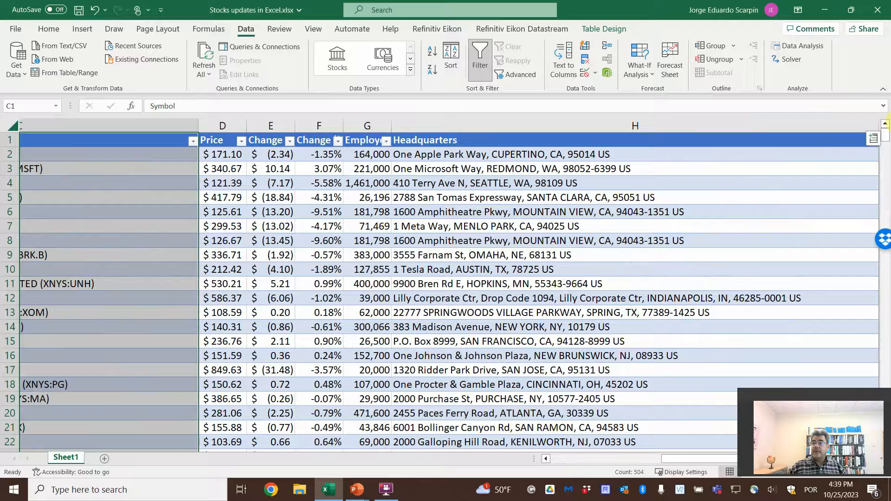
Add an Industry column (e.g. Software & IT Services) and inspect an Industry cell's formula
click(874, 138)
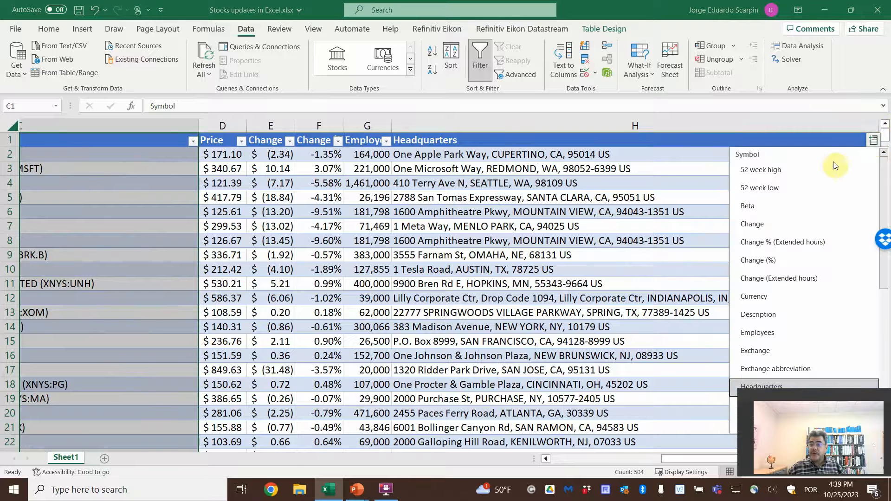
scroll(down, 3)
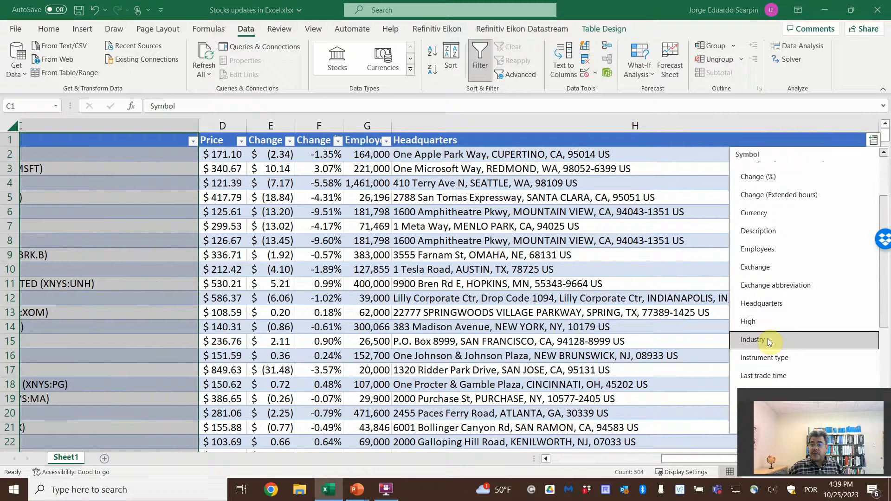
click(753, 339)
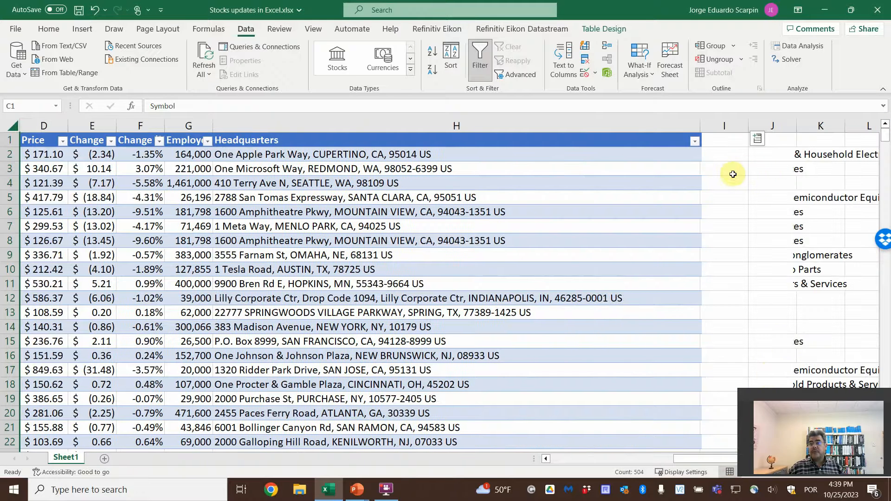
click(750, 168)
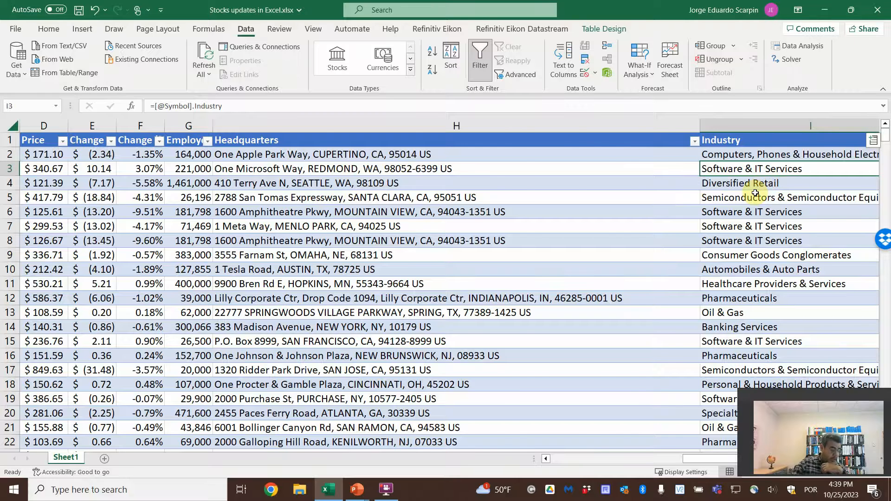
scroll(left, 3)
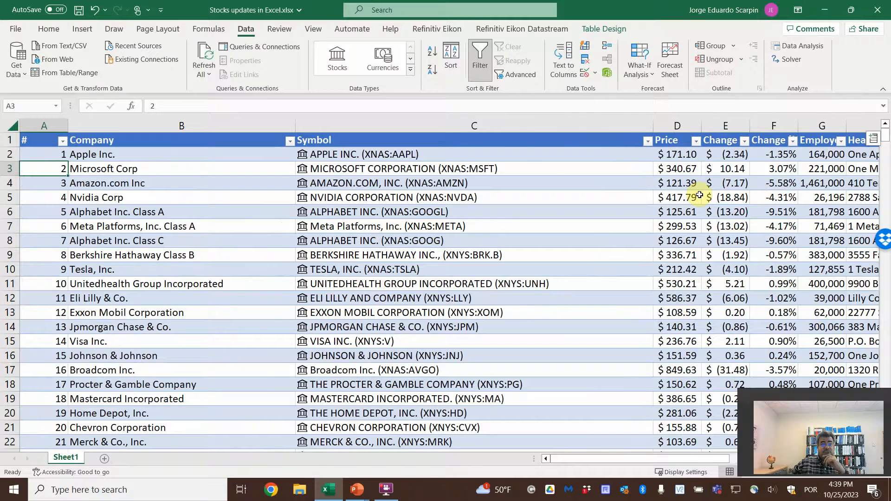
click(468, 140)
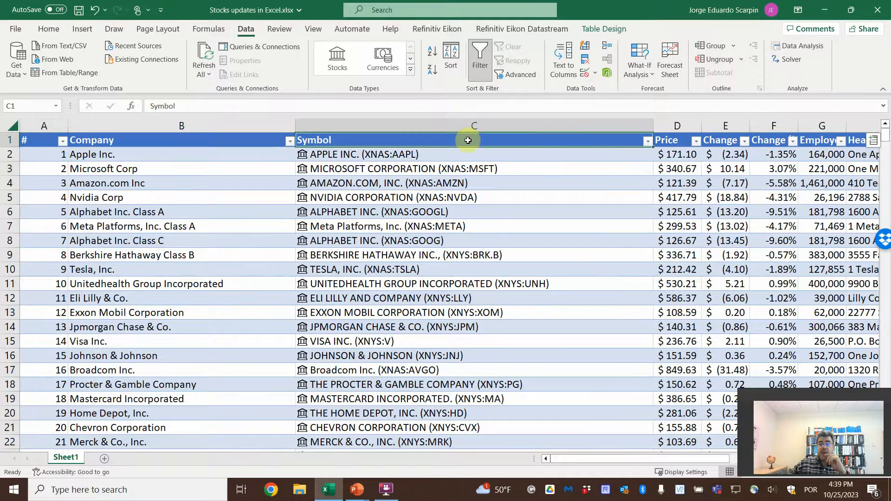
scroll(down, 3)
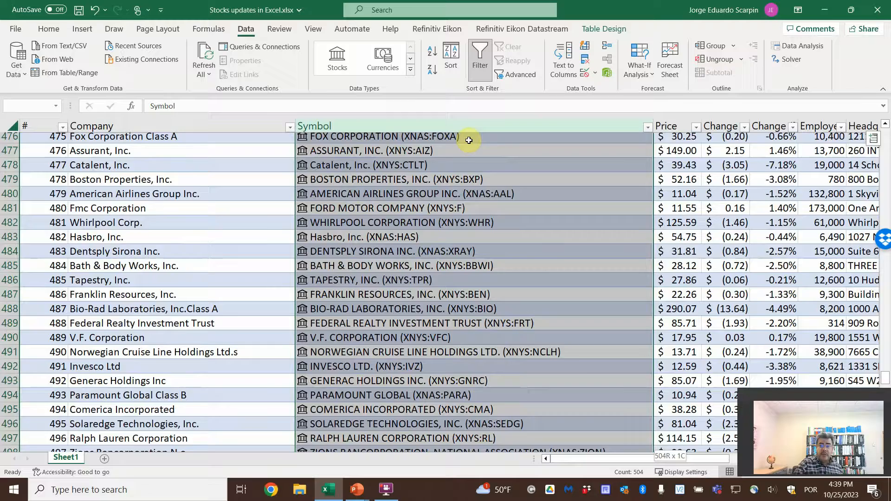
scroll(up, 3)
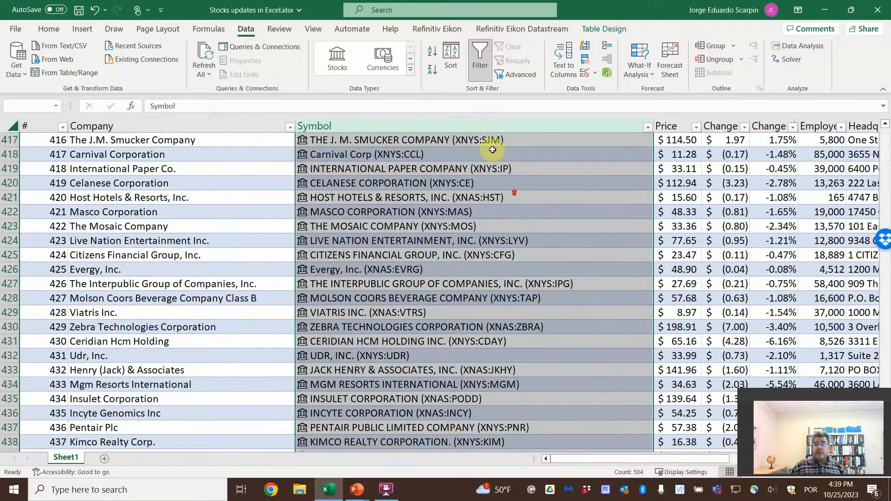
scroll(up, 3)
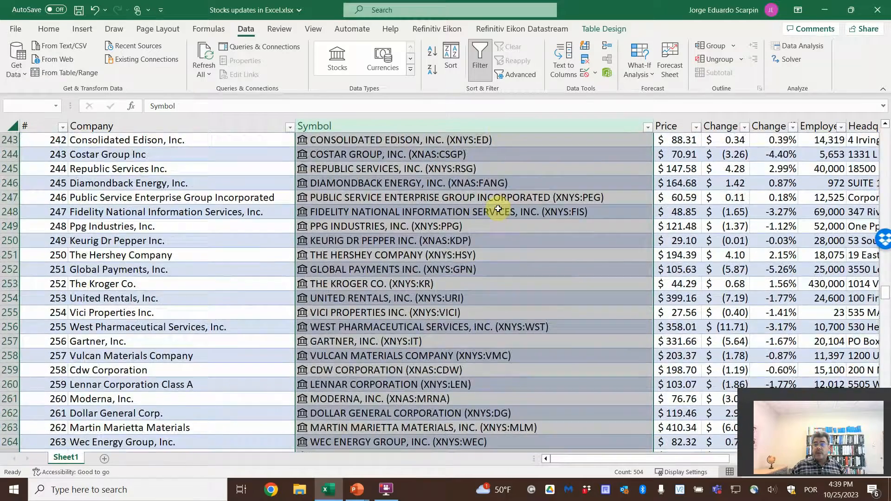
scroll(up, 3)
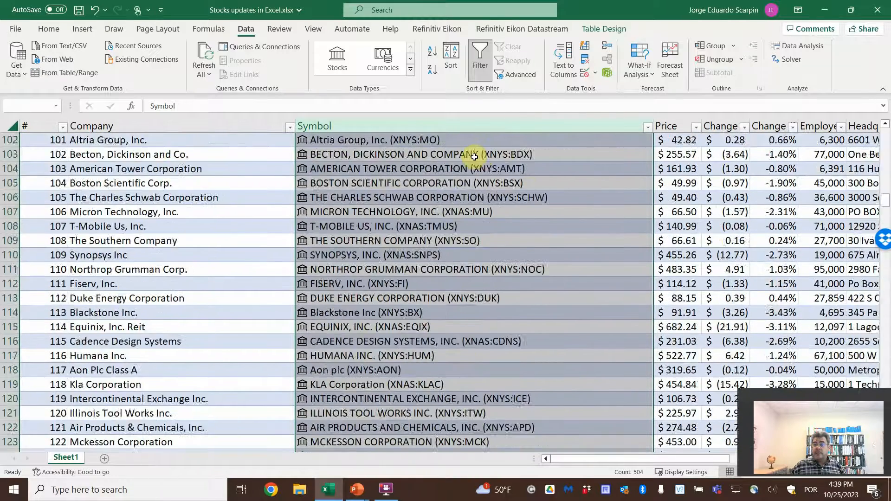
scroll(up, 3)
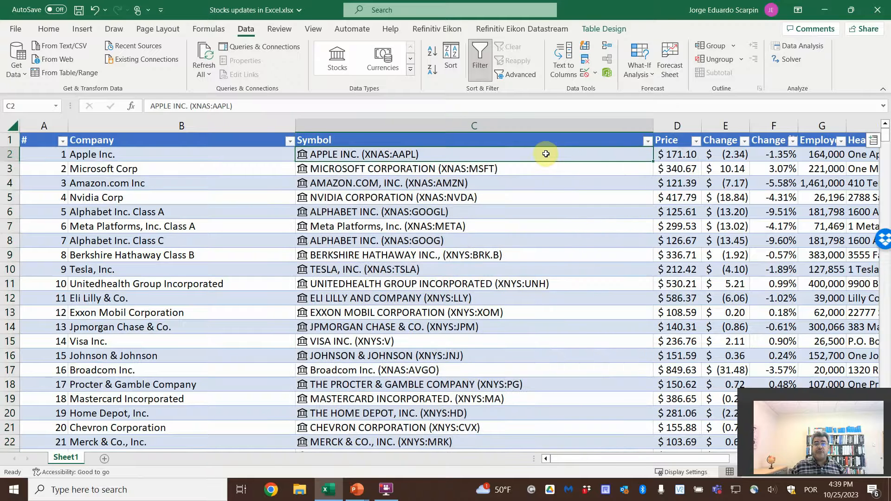
Refresh the linked stock data from a Symbol cell's right-click menu
right_click(546, 154)
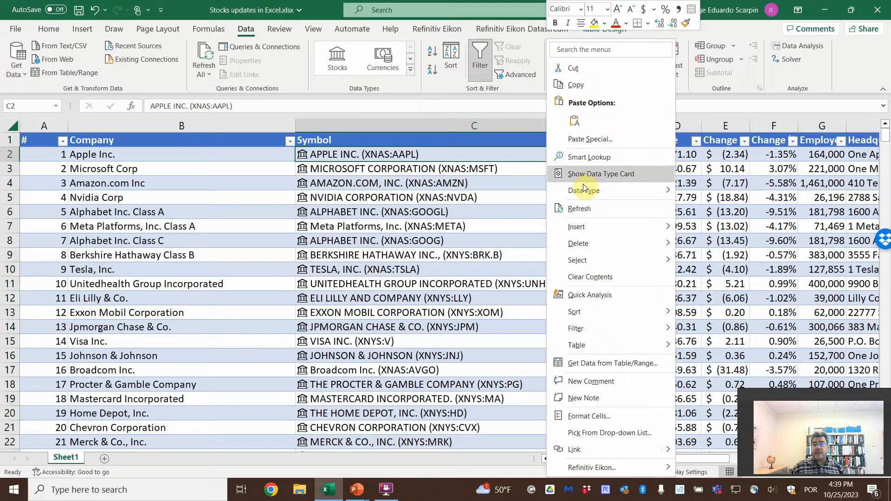
click(579, 209)
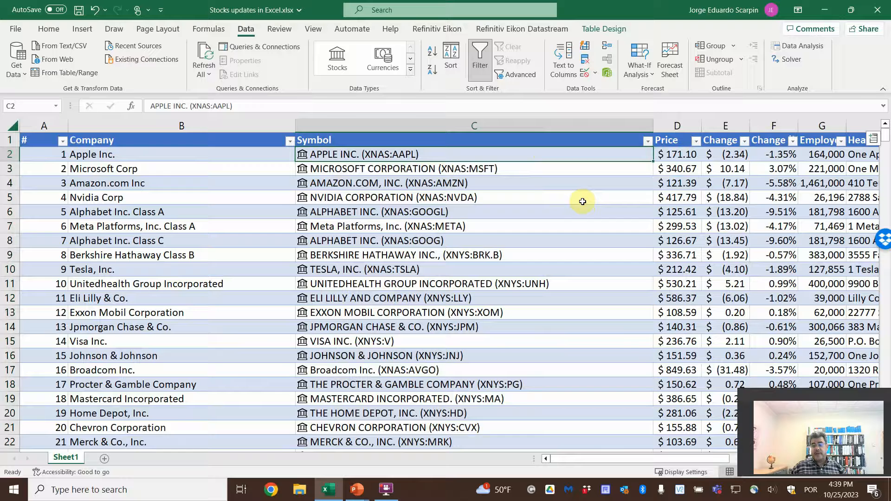
mouse_move(591, 200)
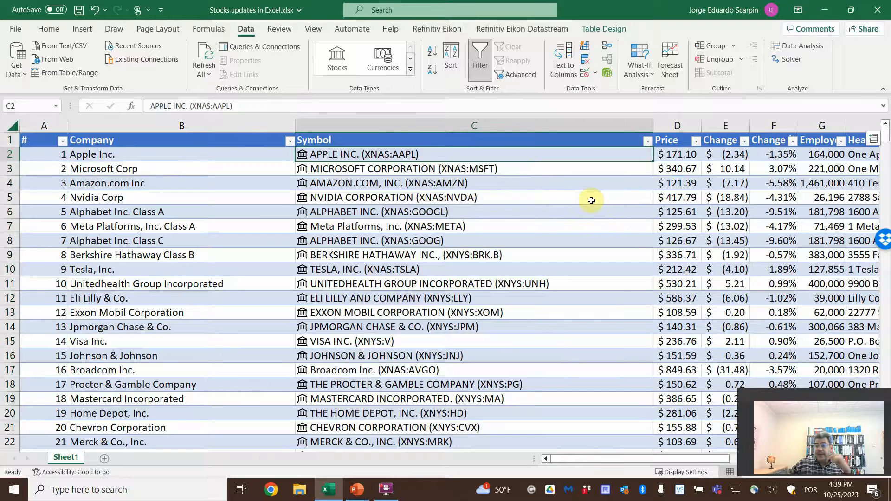
mouse_move(628, 195)
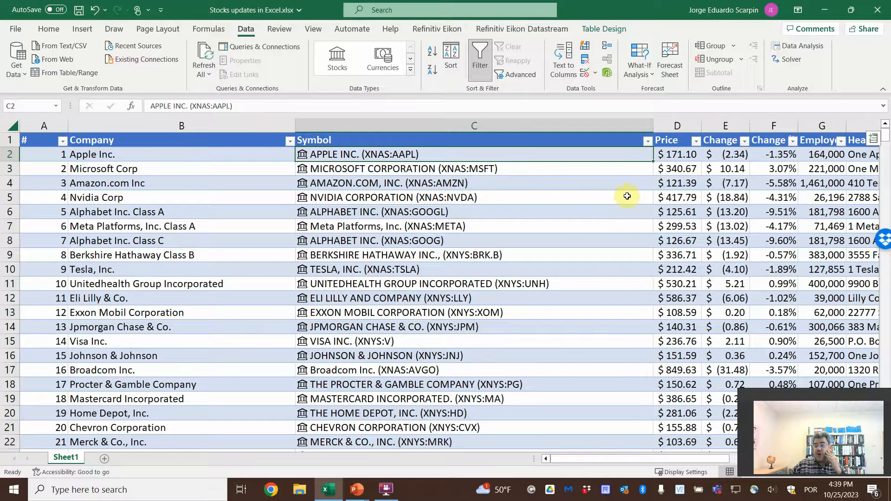
mouse_move(688, 171)
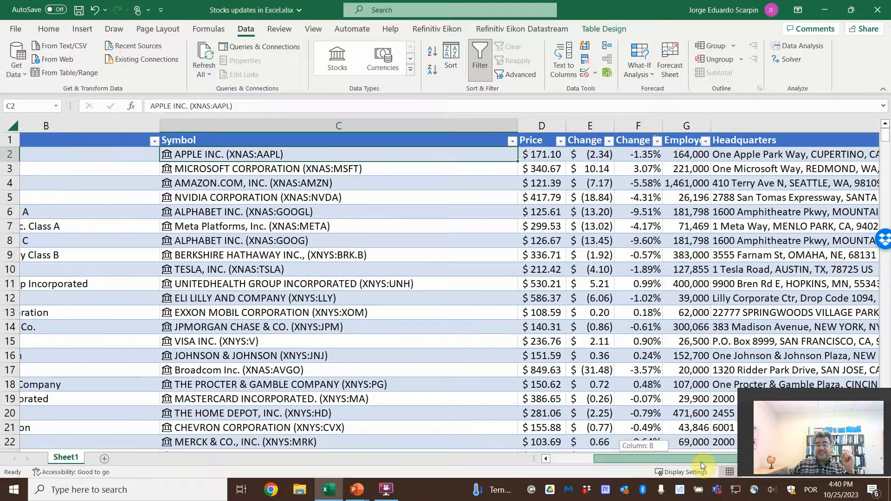
scroll(right, 3)
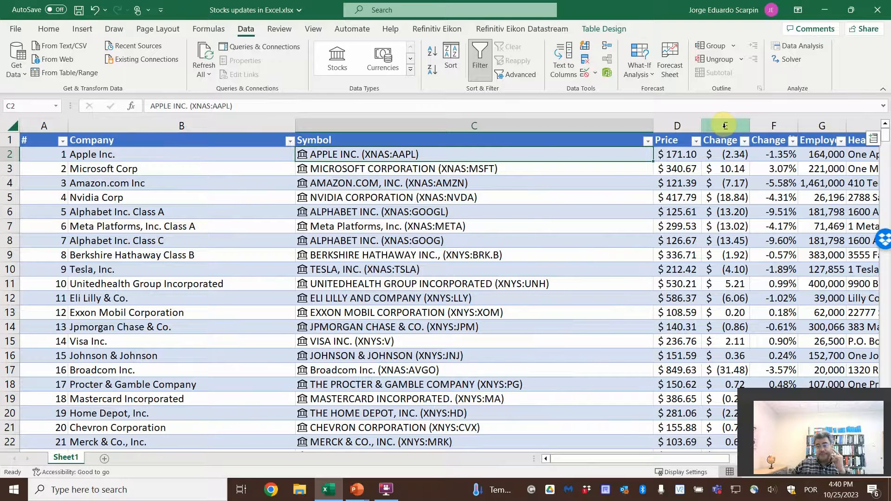
mouse_move(611, 99)
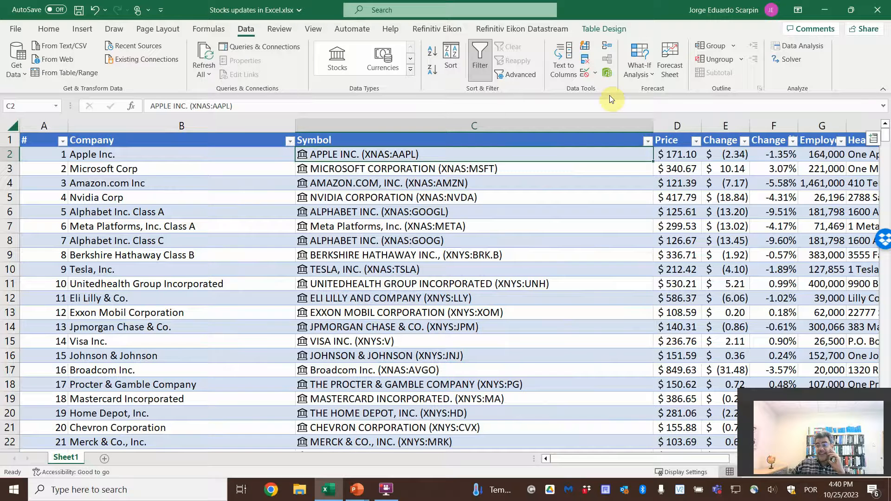